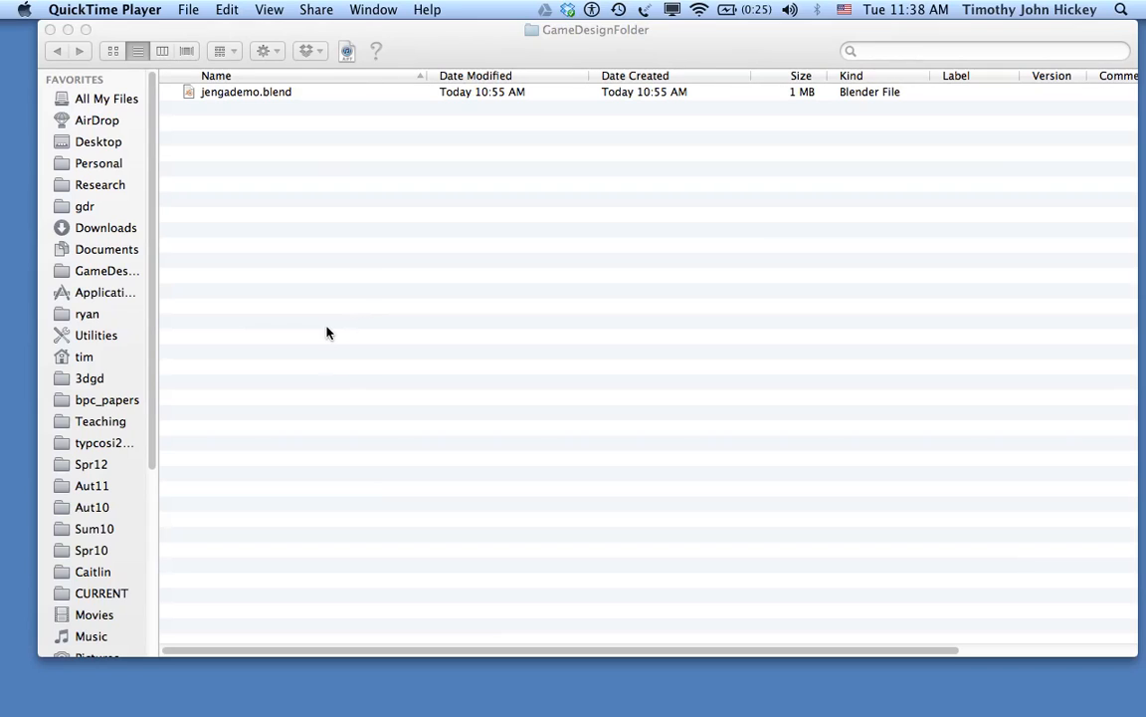
mouse_move(307, 327)
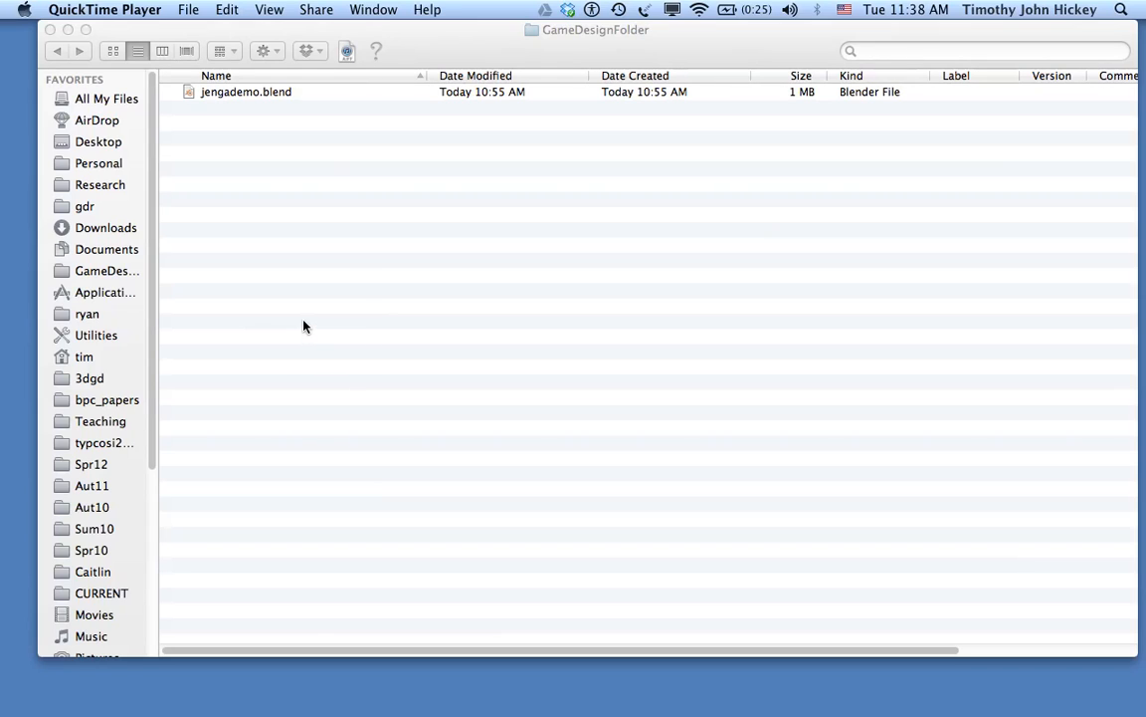
mouse_move(346, 299)
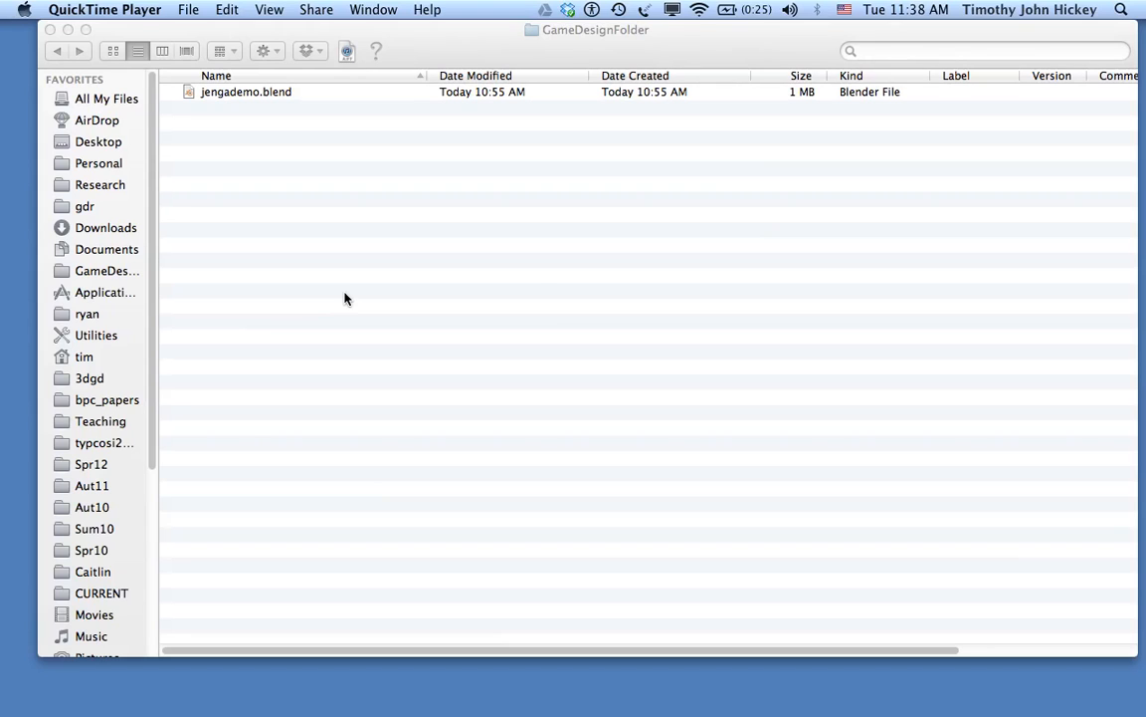
mouse_move(374, 128)
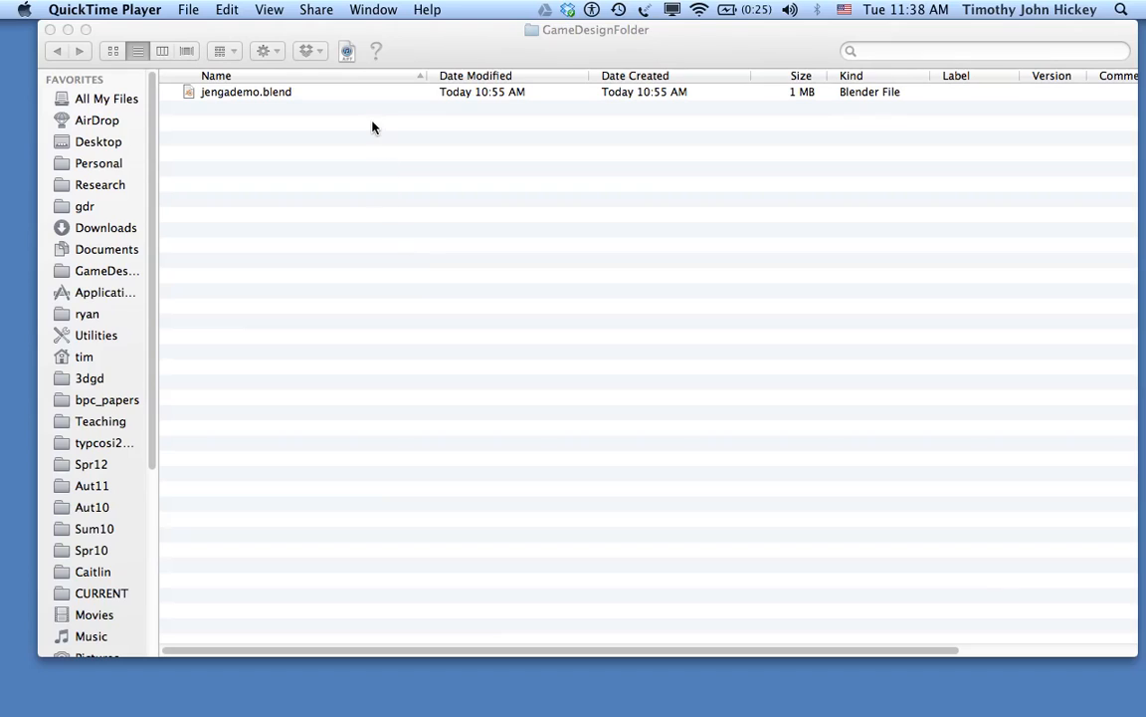
mouse_move(255, 107)
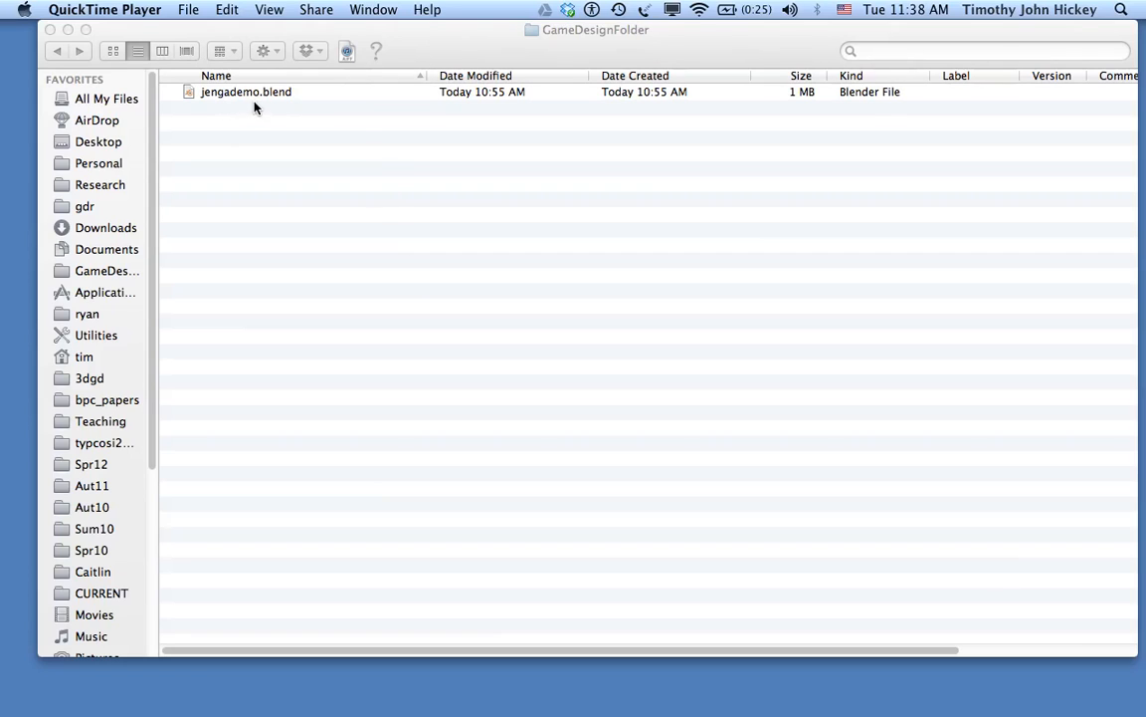
mouse_move(340, 140)
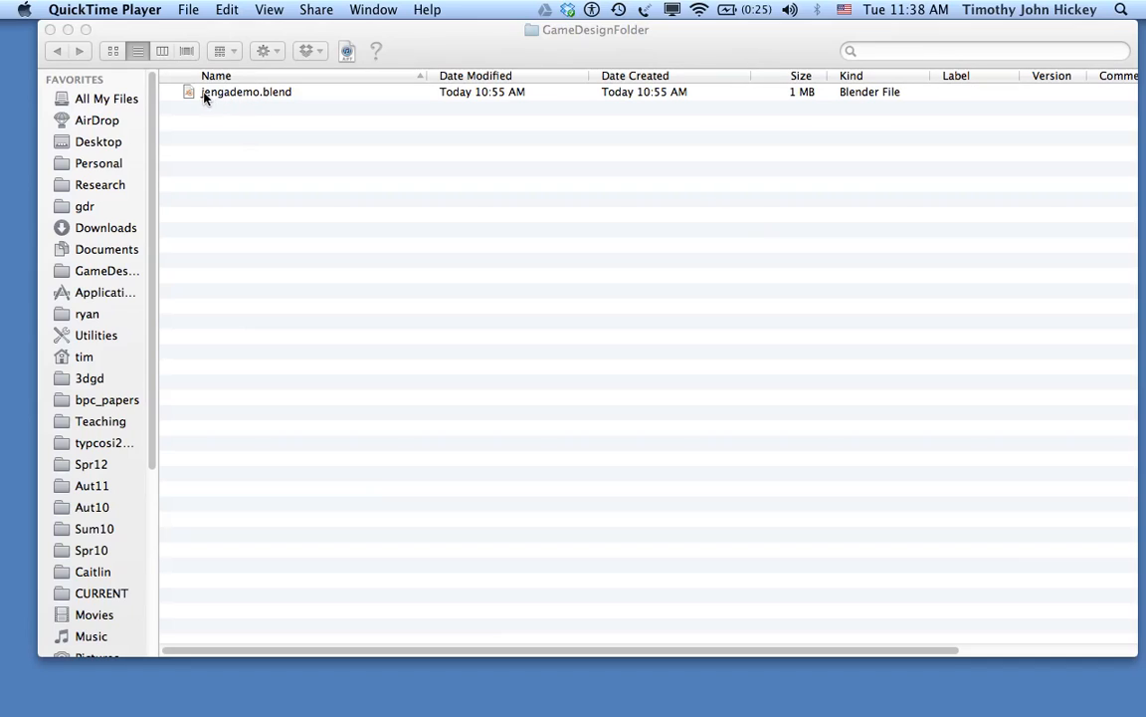
mouse_move(203, 199)
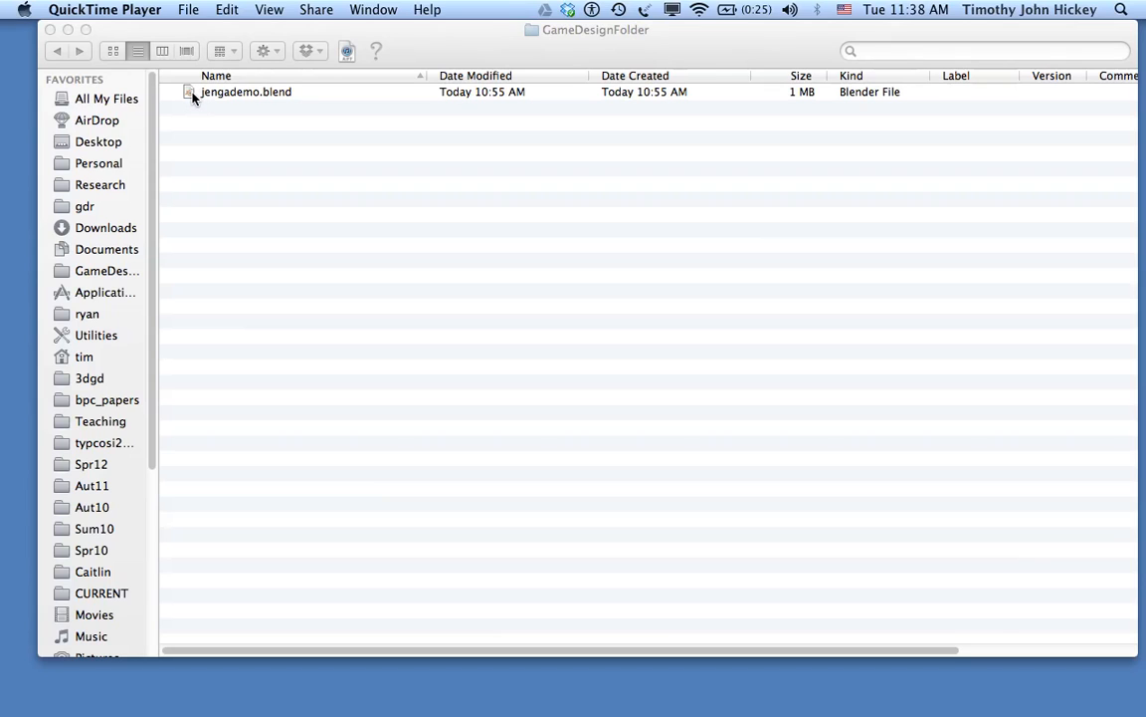
- Launch jengademo.blend from Finder so the Jenga tower scene loads in Blender
left_click(246, 92)
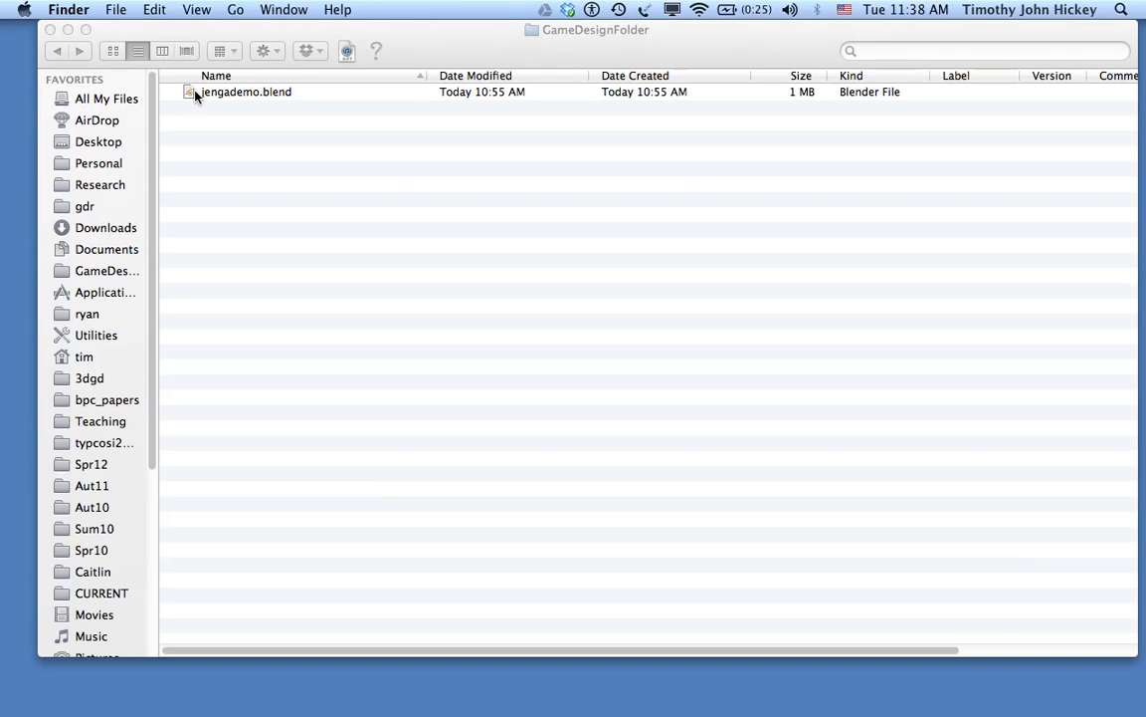
double_click(247, 91)
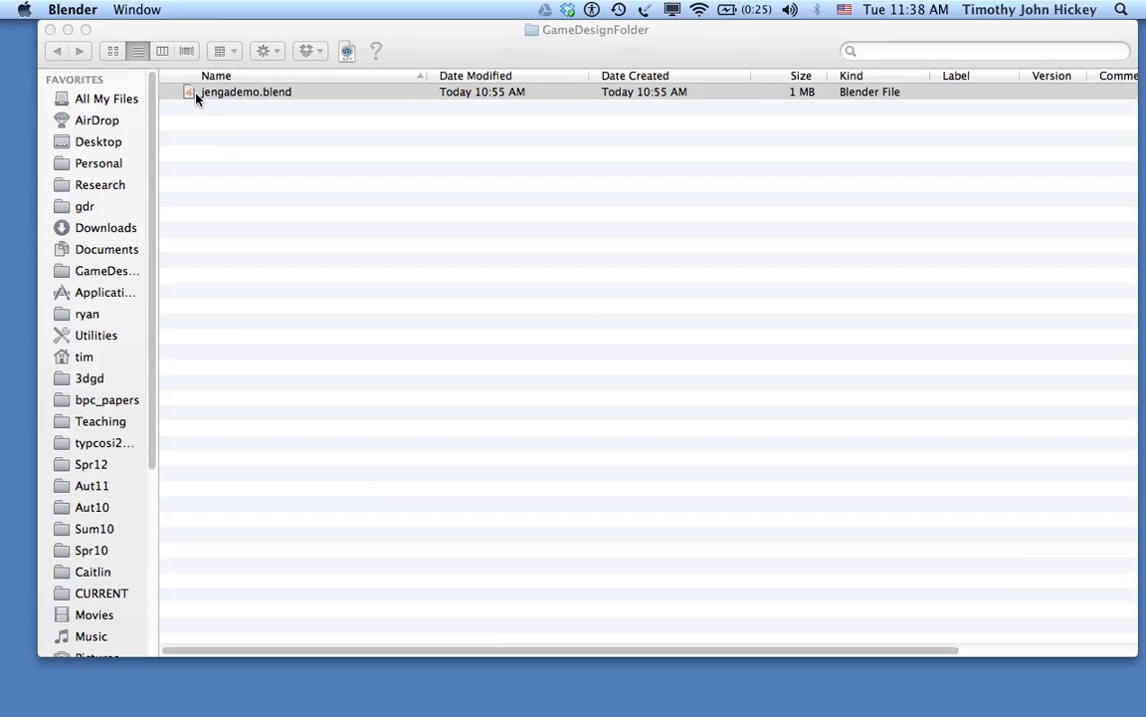
double_click(247, 92)
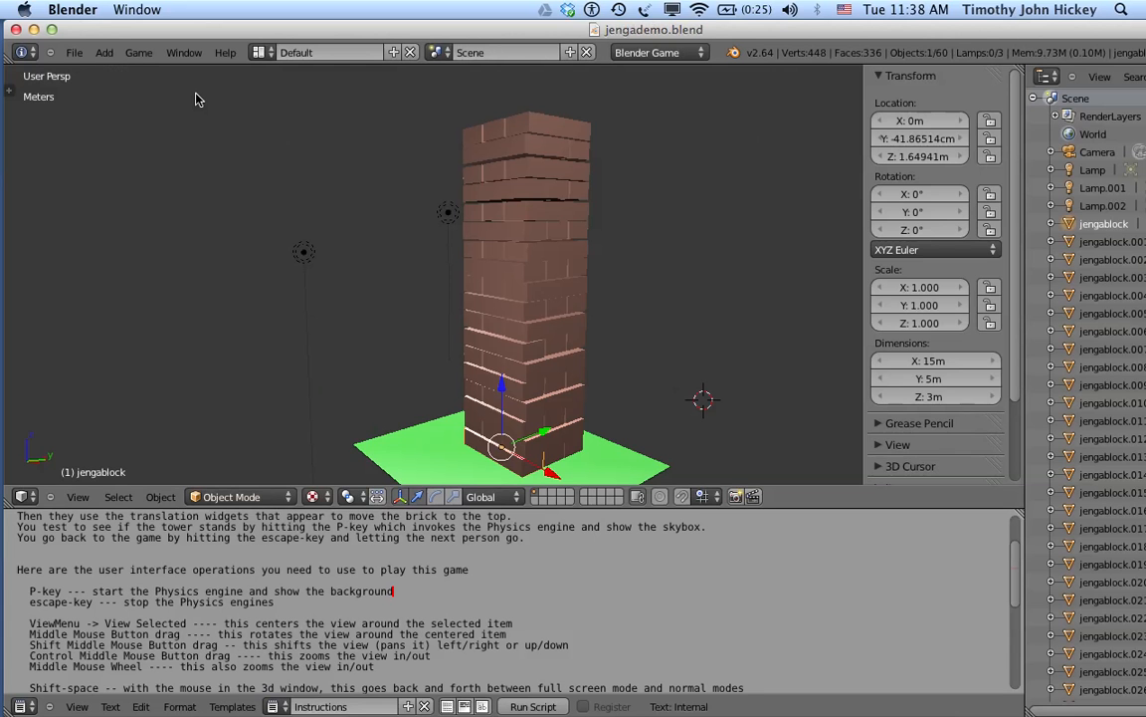
mouse_move(366, 356)
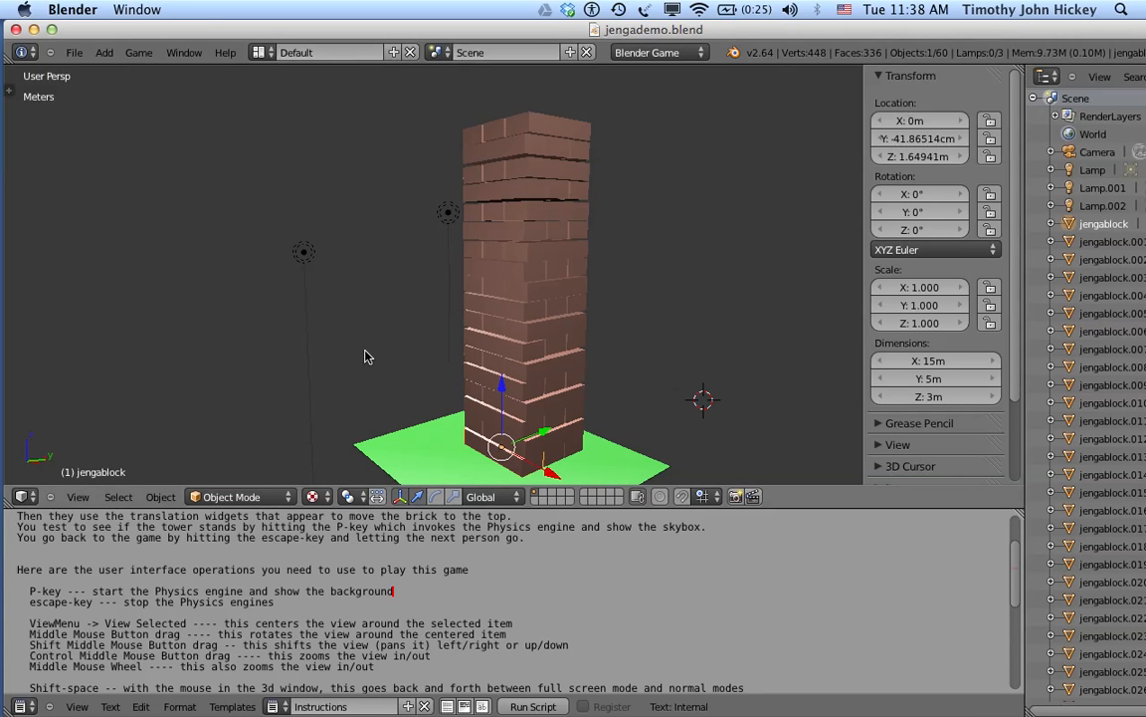
mouse_move(461, 400)
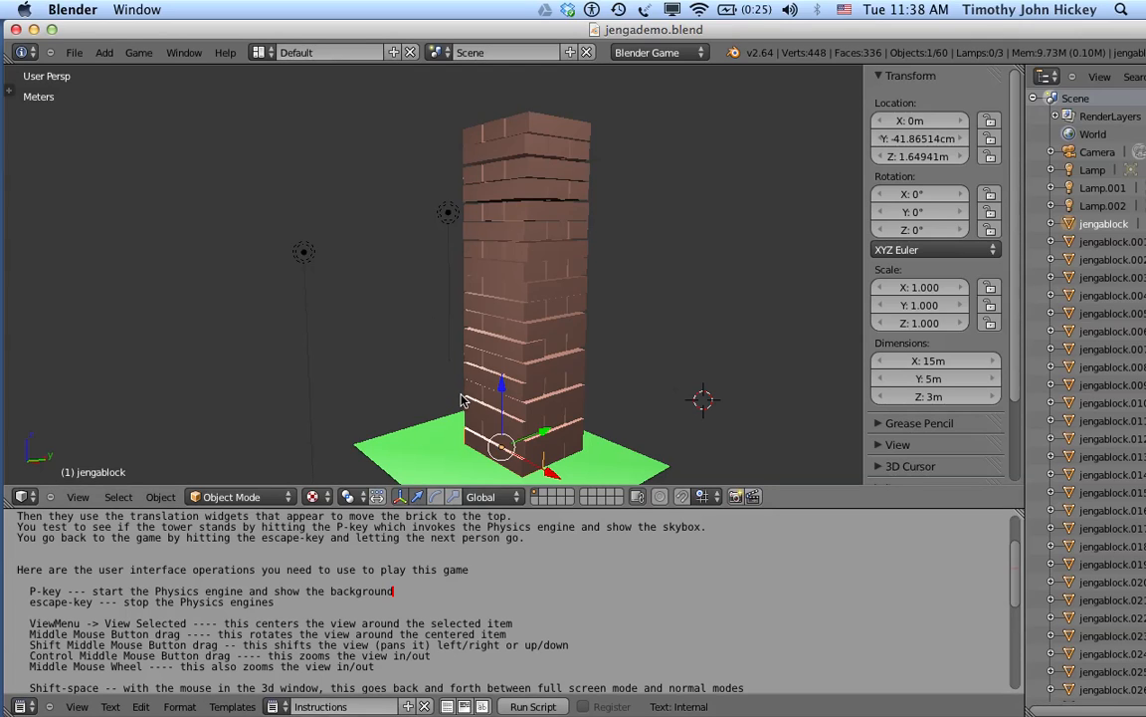
mouse_move(473, 259)
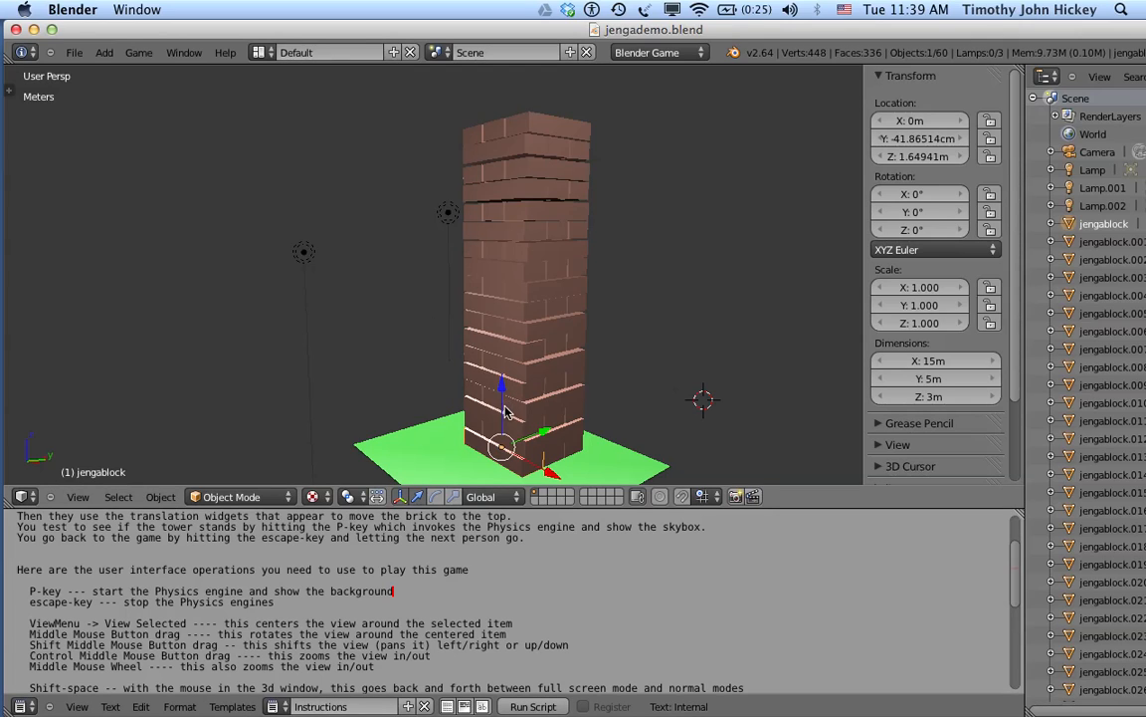
mouse_move(424, 347)
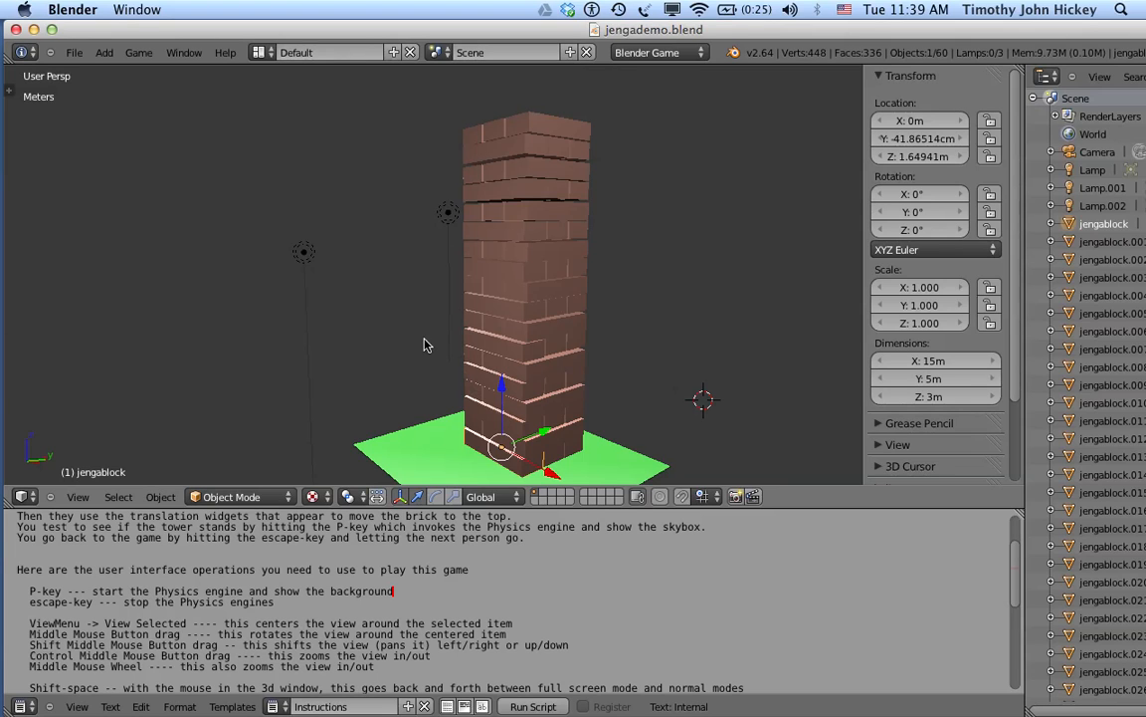
mouse_move(506, 408)
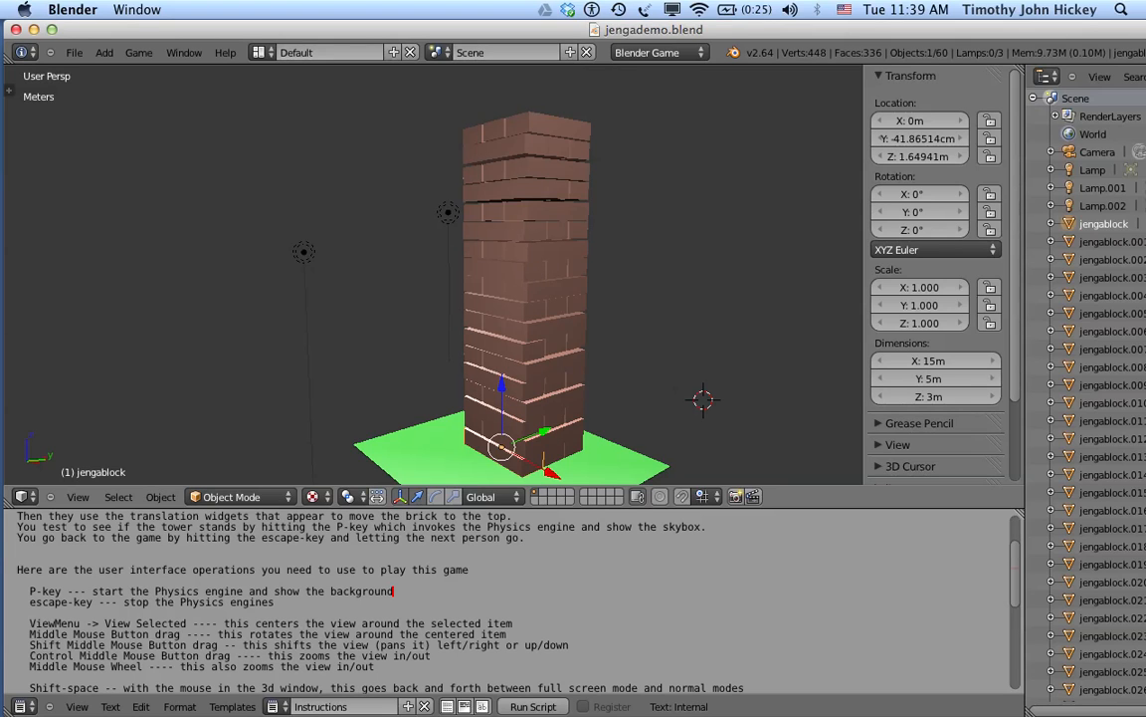
- Run the game engine on the unchanged Jenga tower with P
key("p")
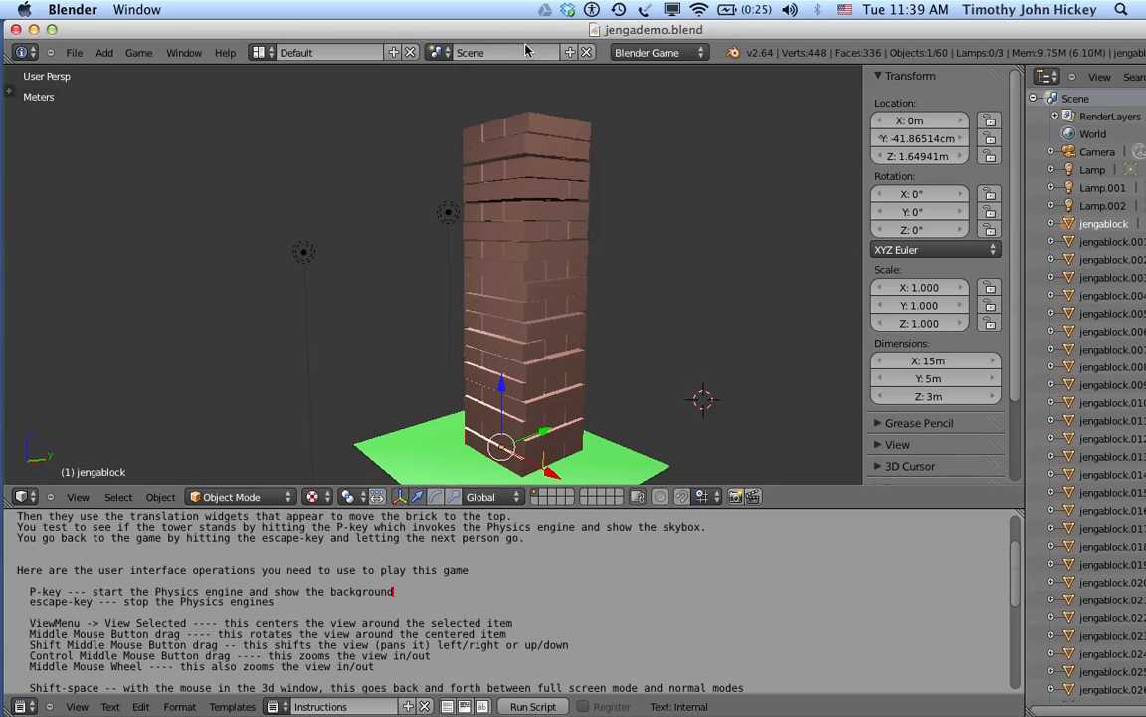
mouse_move(535, 442)
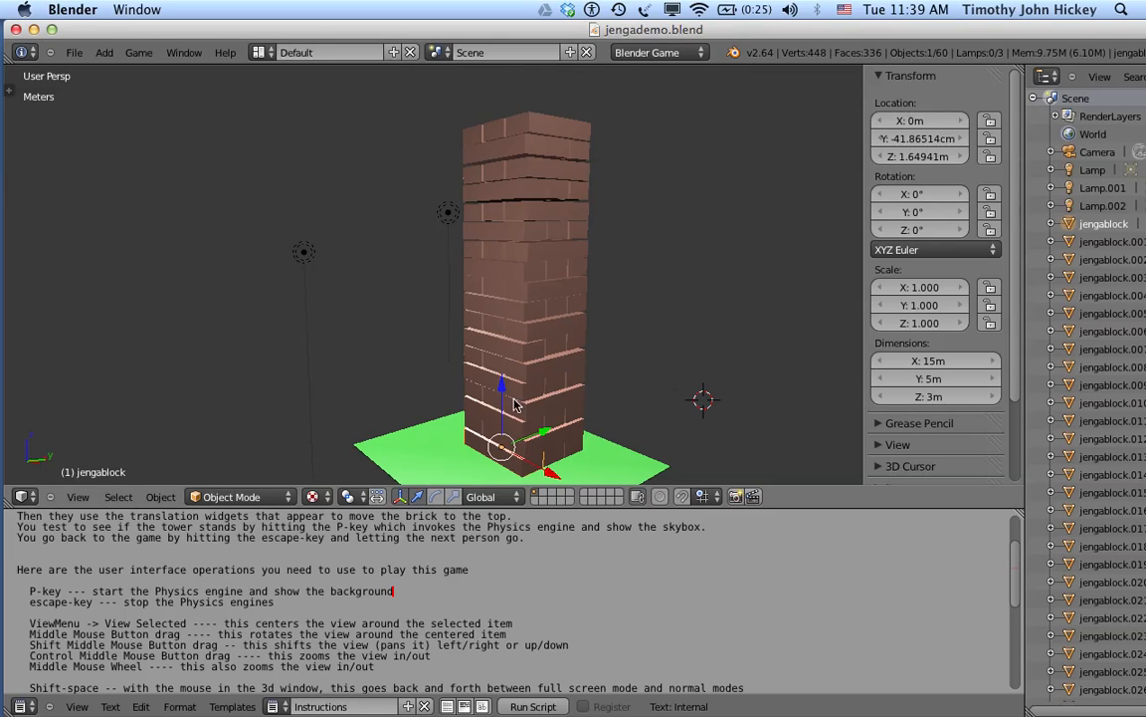
mouse_move(502, 406)
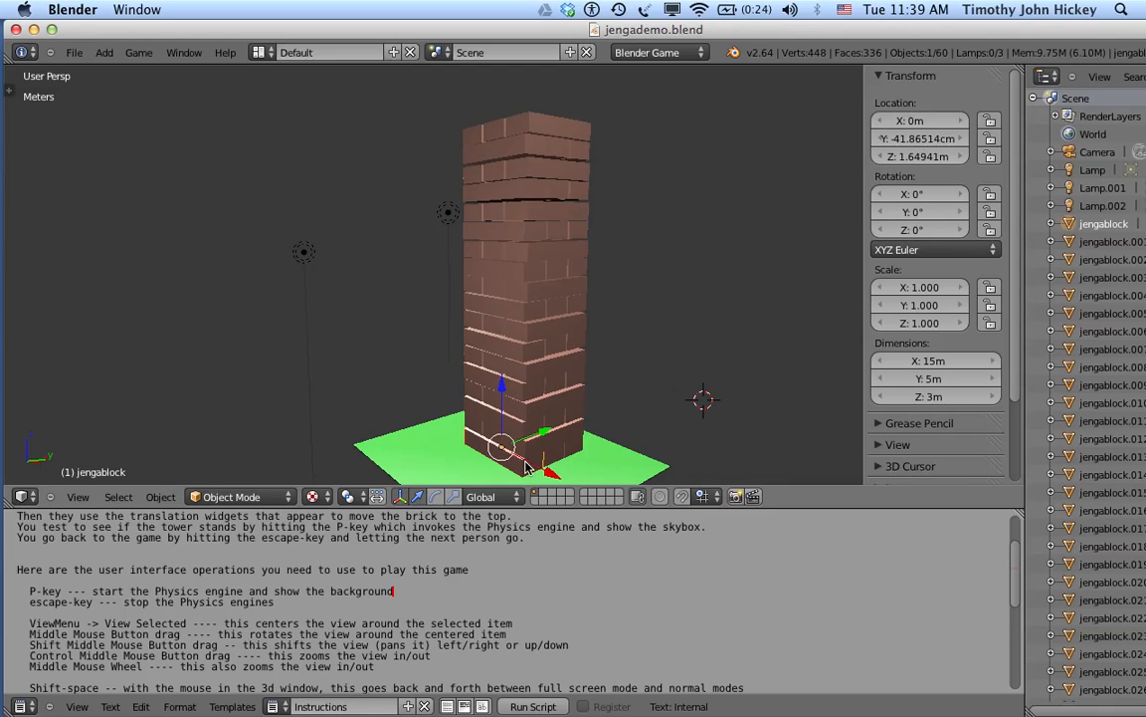
mouse_move(436, 433)
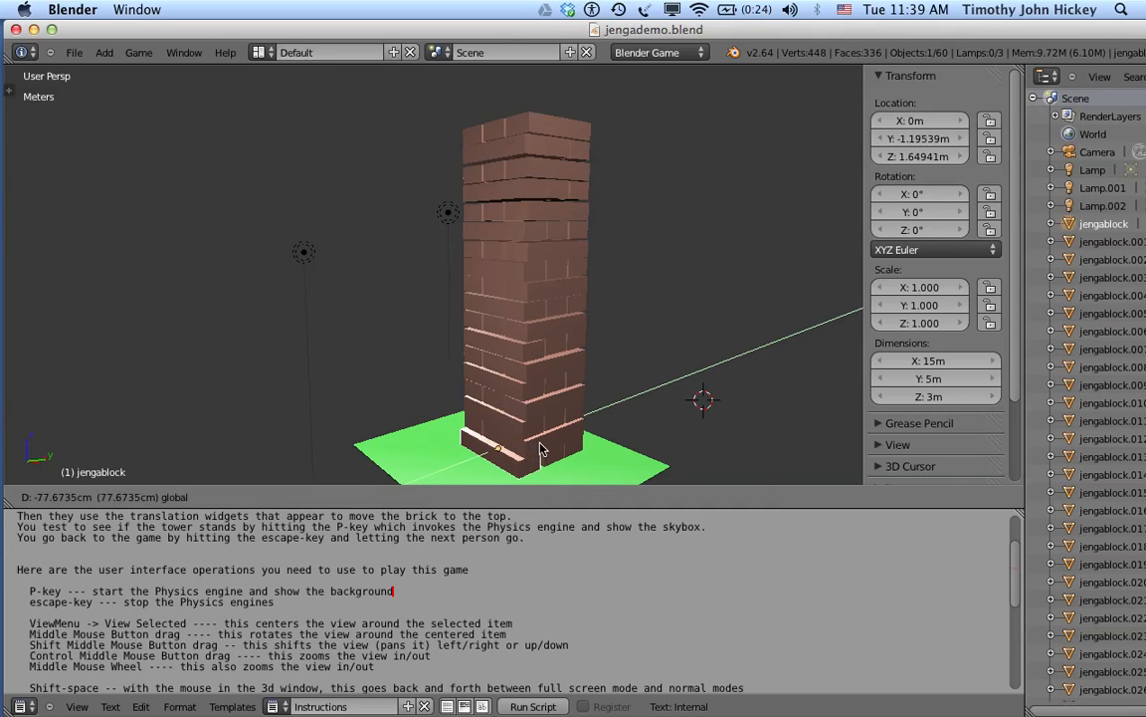
- Lift the pulled-out bottom block onto the top of the tower and test with P
left_click_drag(541, 448, 533, 442)
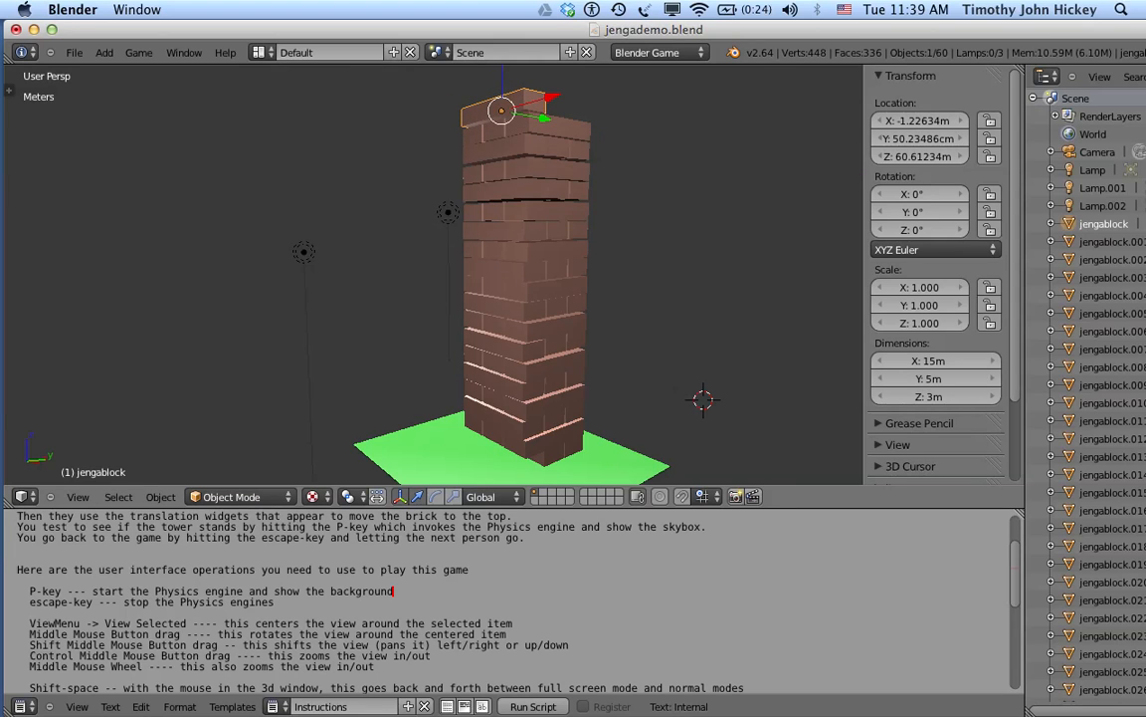
key("p")
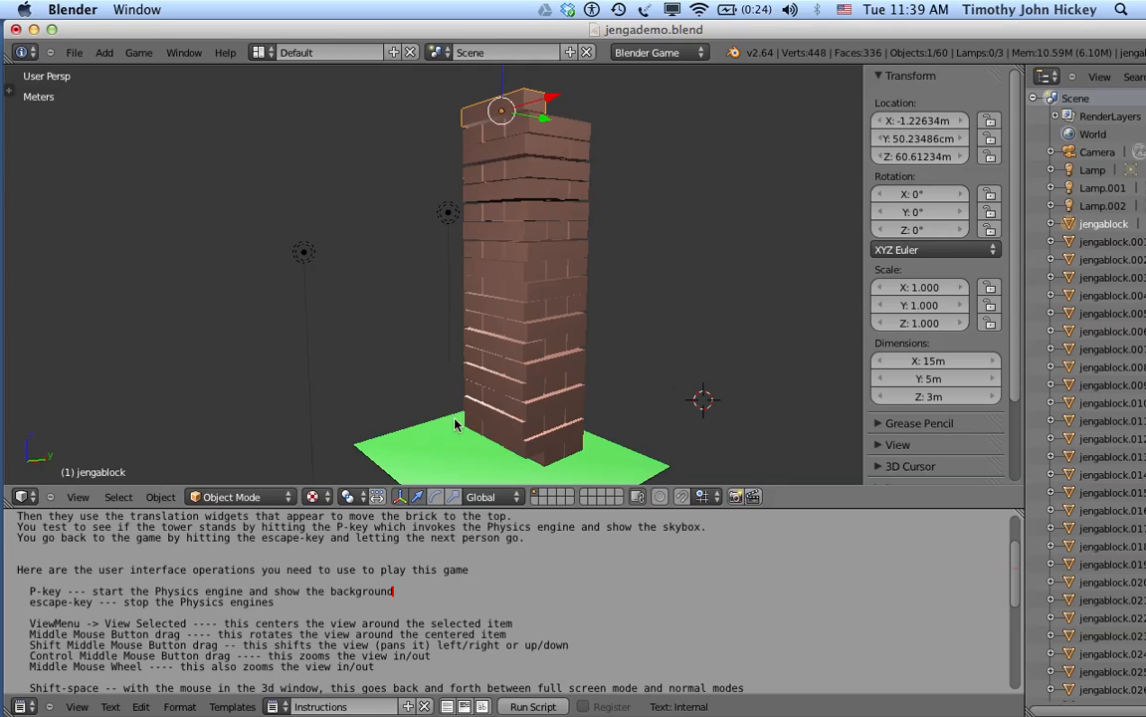
mouse_move(555, 460)
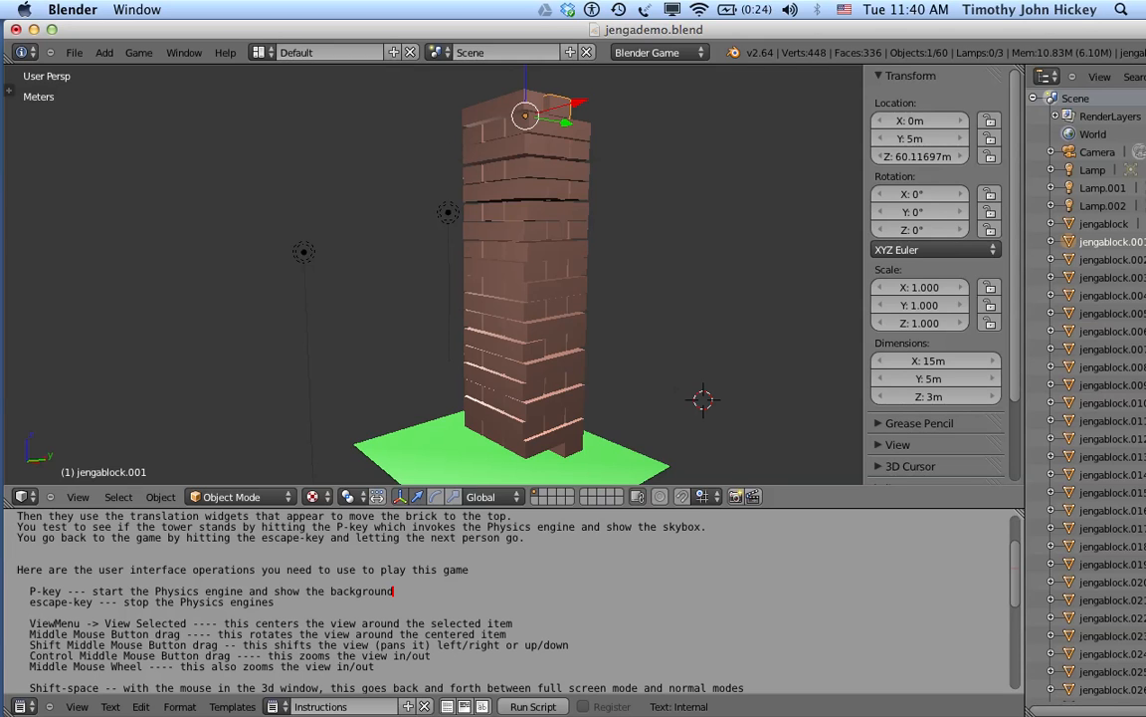
- Run the physics simulation against the desert skybox, then stop it
key("p")
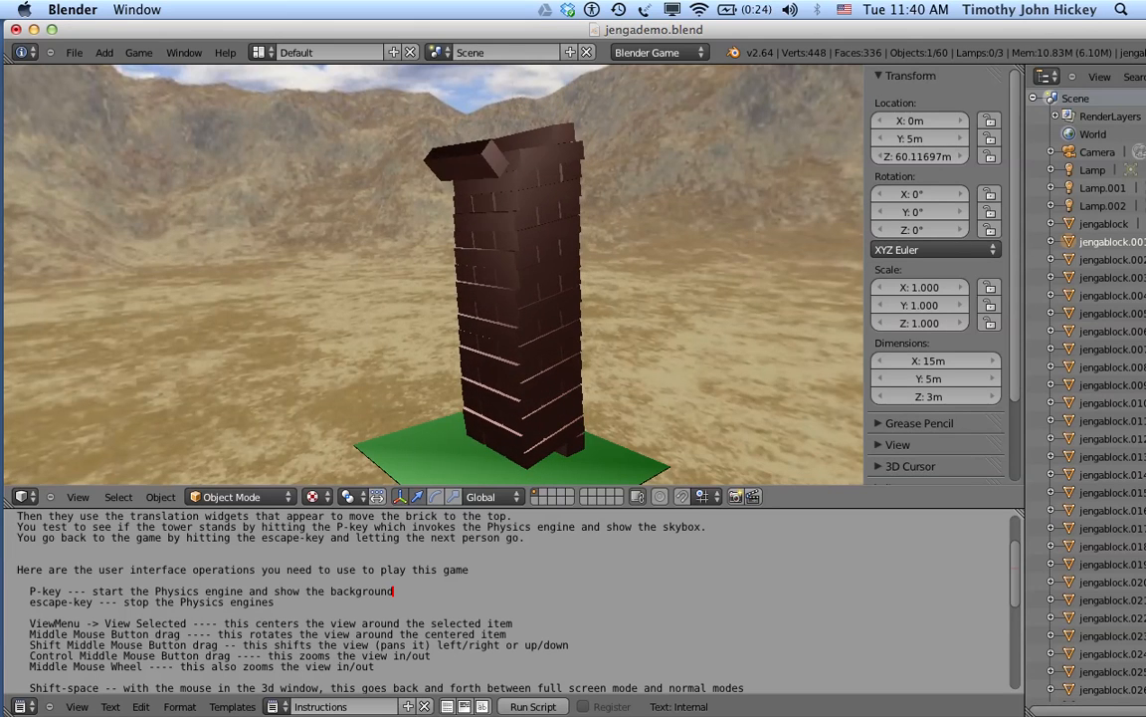
key("p")
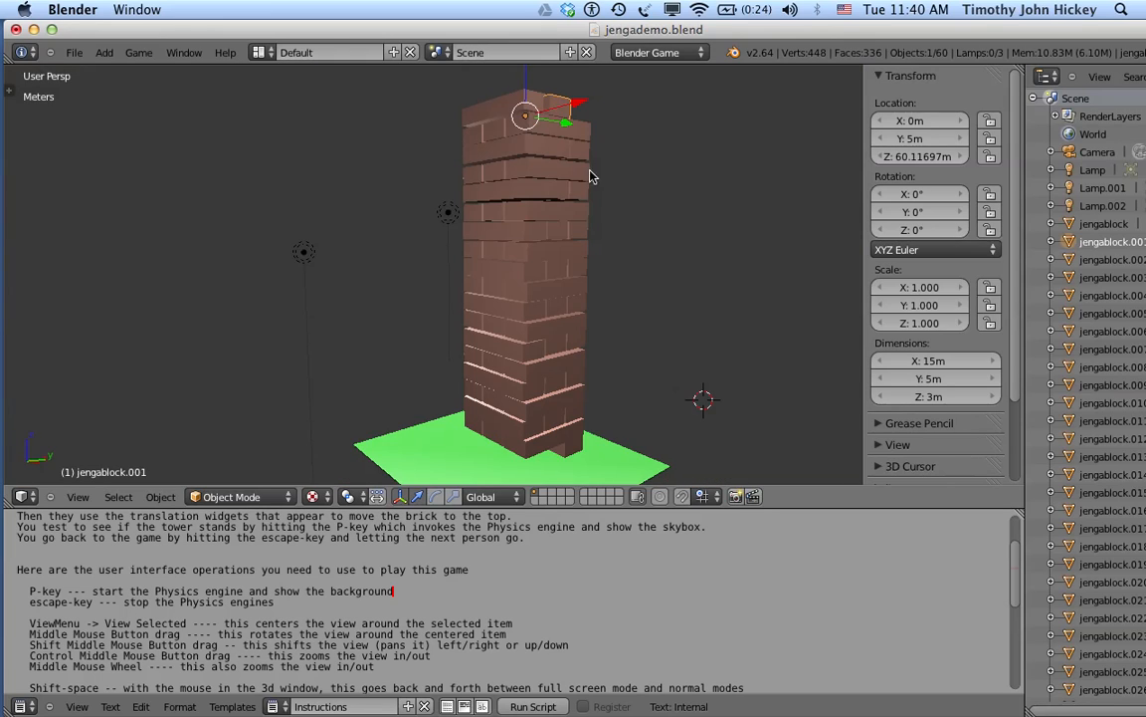
mouse_move(597, 205)
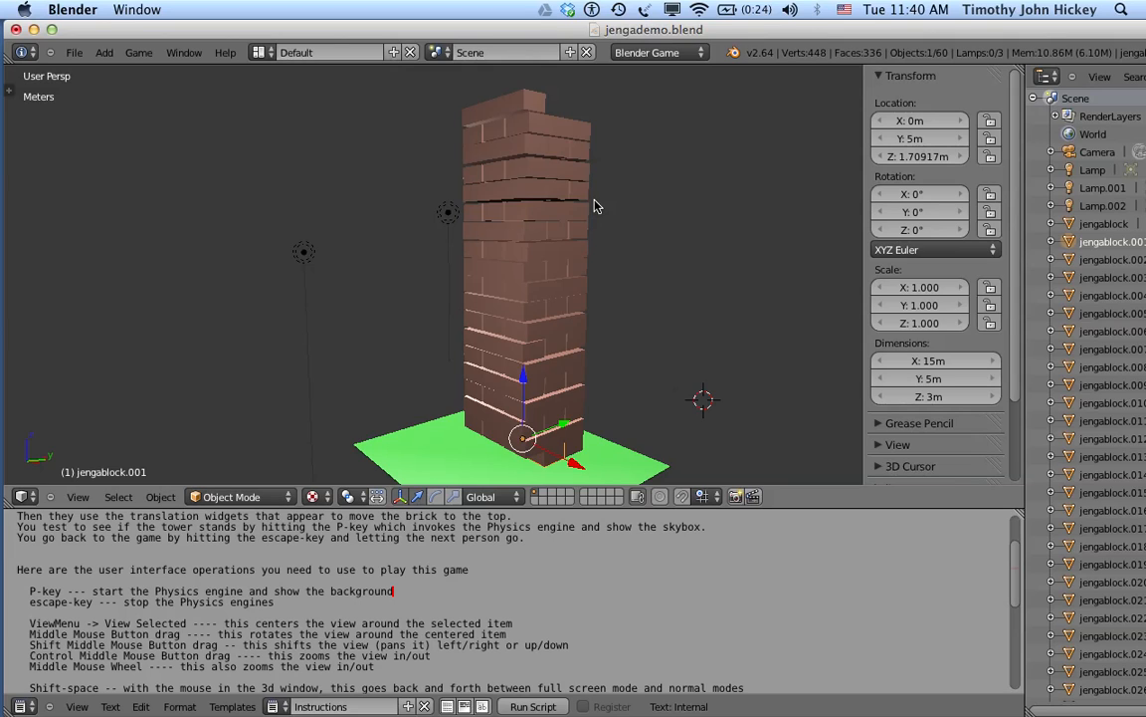
mouse_move(390, 372)
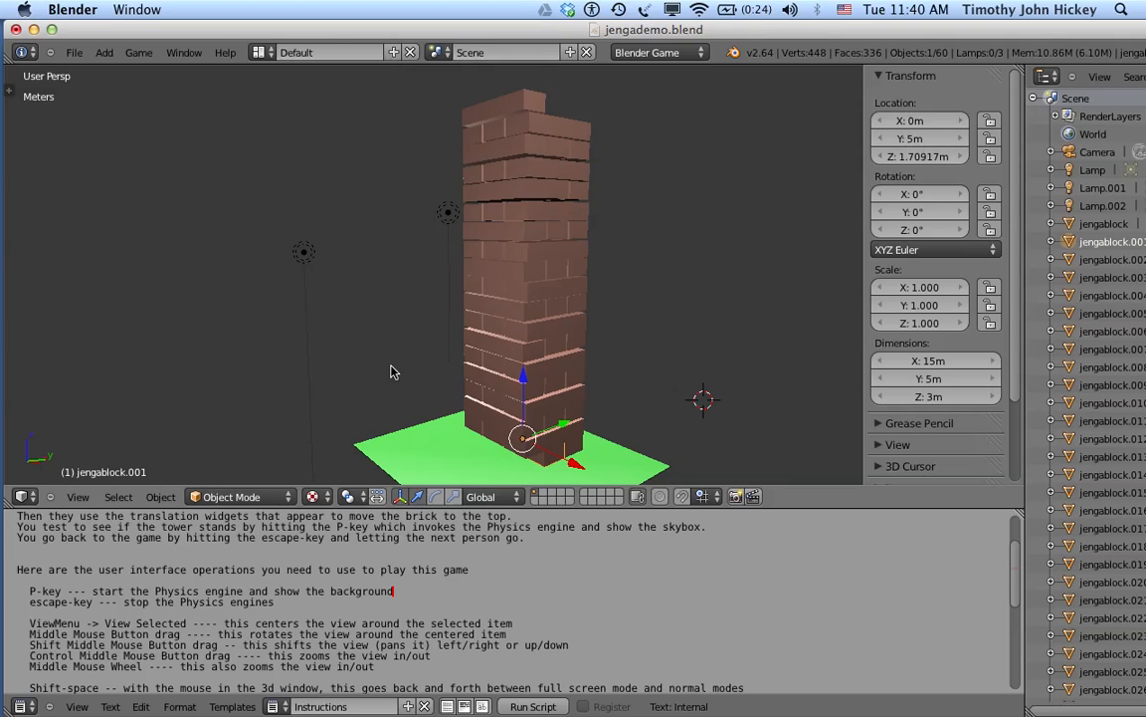
mouse_move(627, 249)
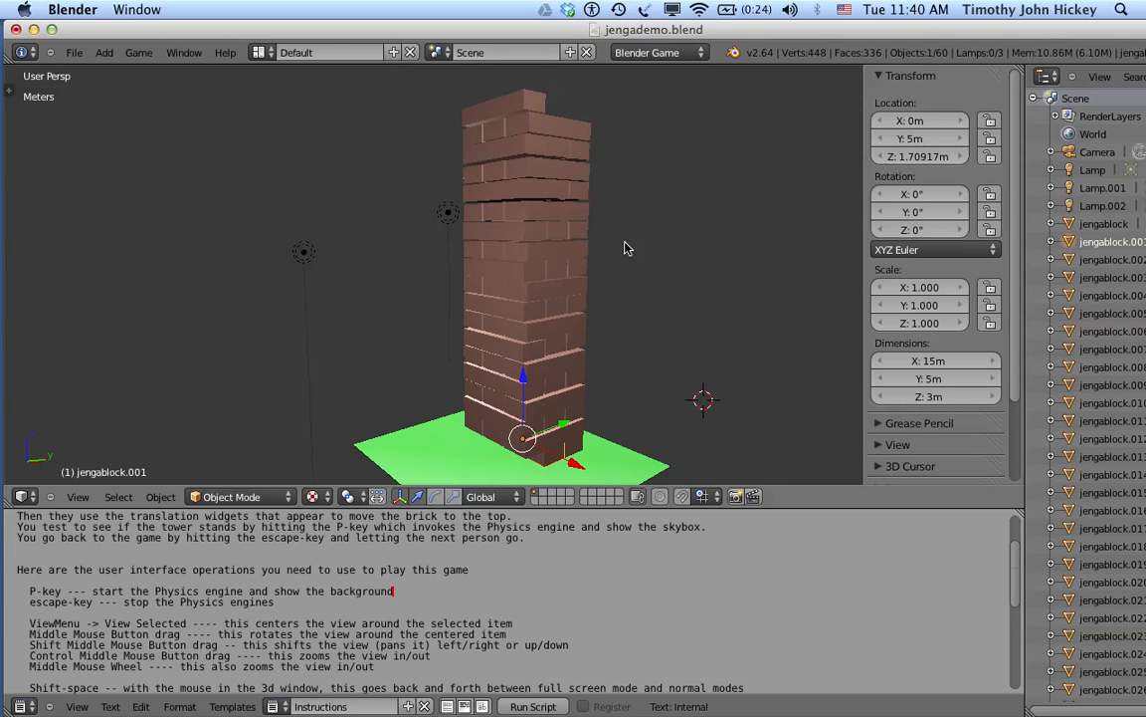
mouse_move(625, 225)
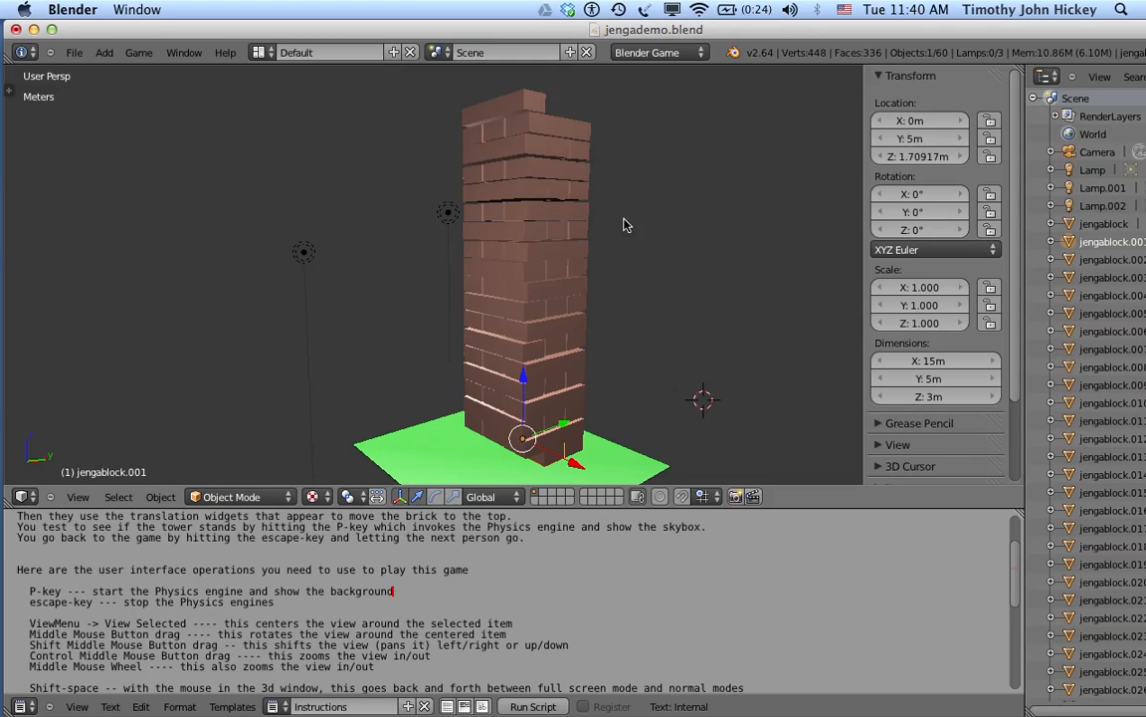
mouse_move(701, 283)
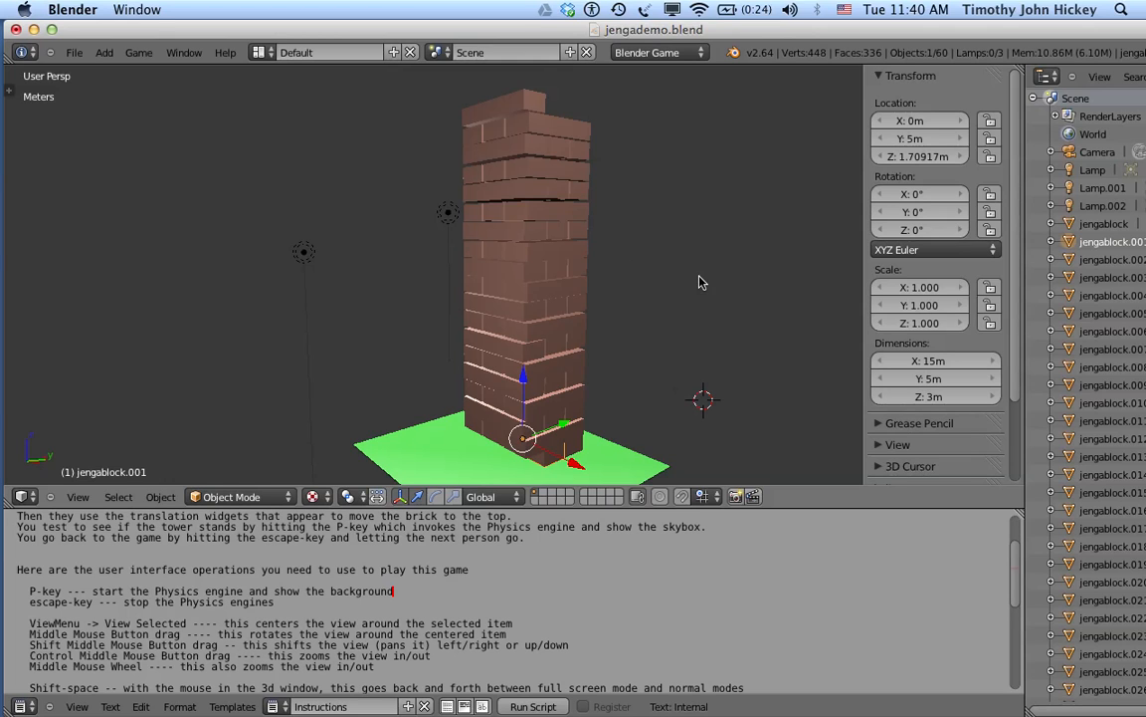
- Orbit the view to look up the tower and then down at its base
left_click_drag(701, 283, 450, 274)
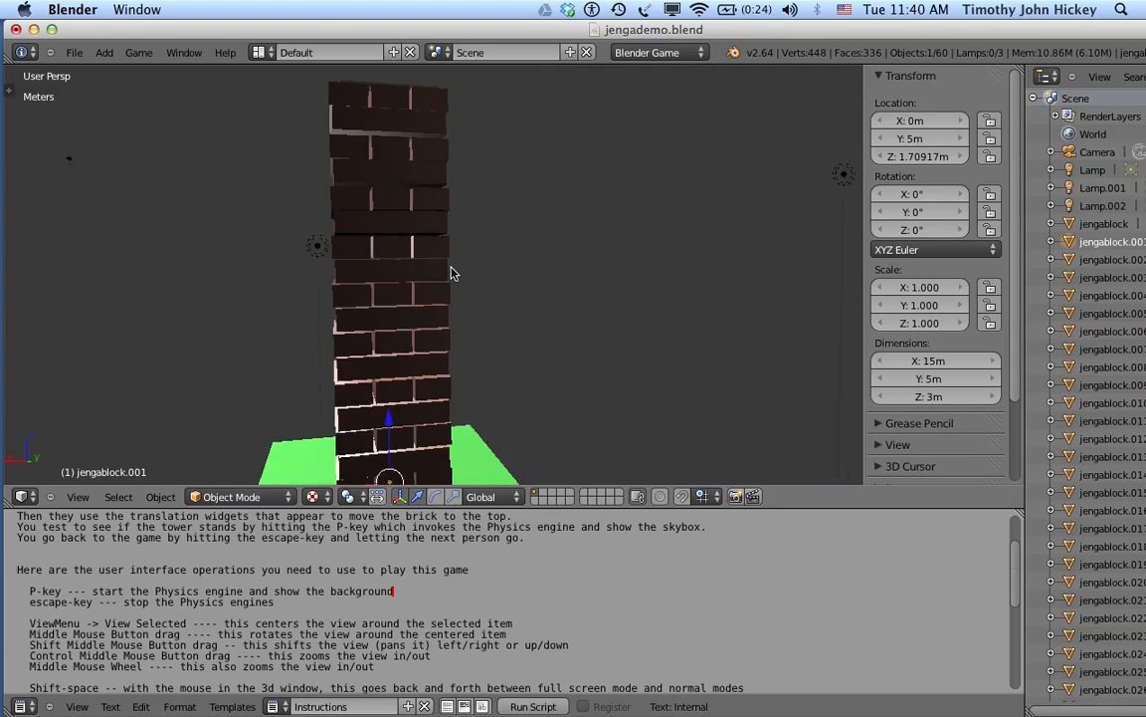
left_click_drag(454, 275, 587, 248)
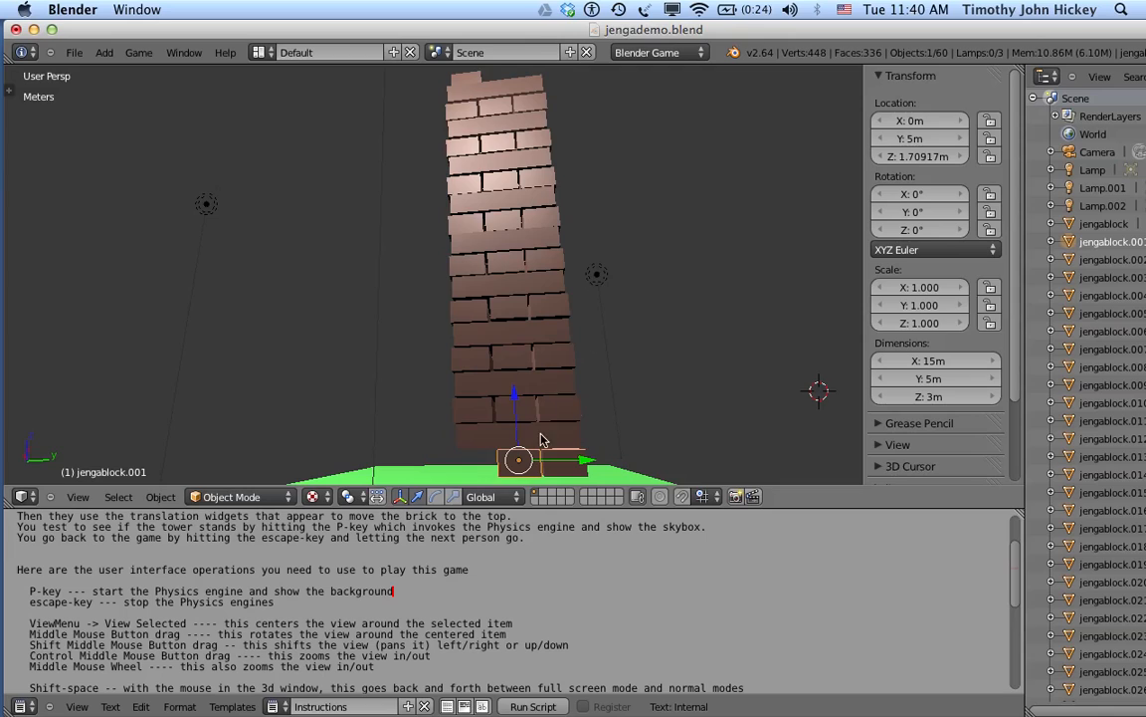
mouse_move(533, 486)
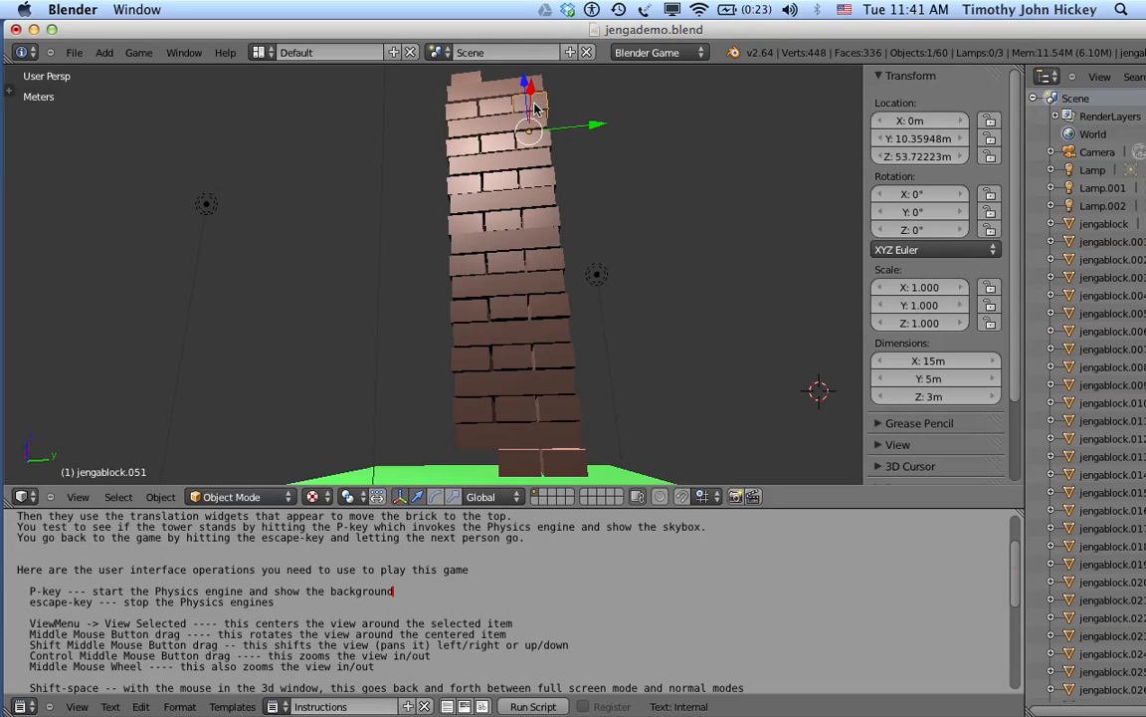
mouse_move(567, 163)
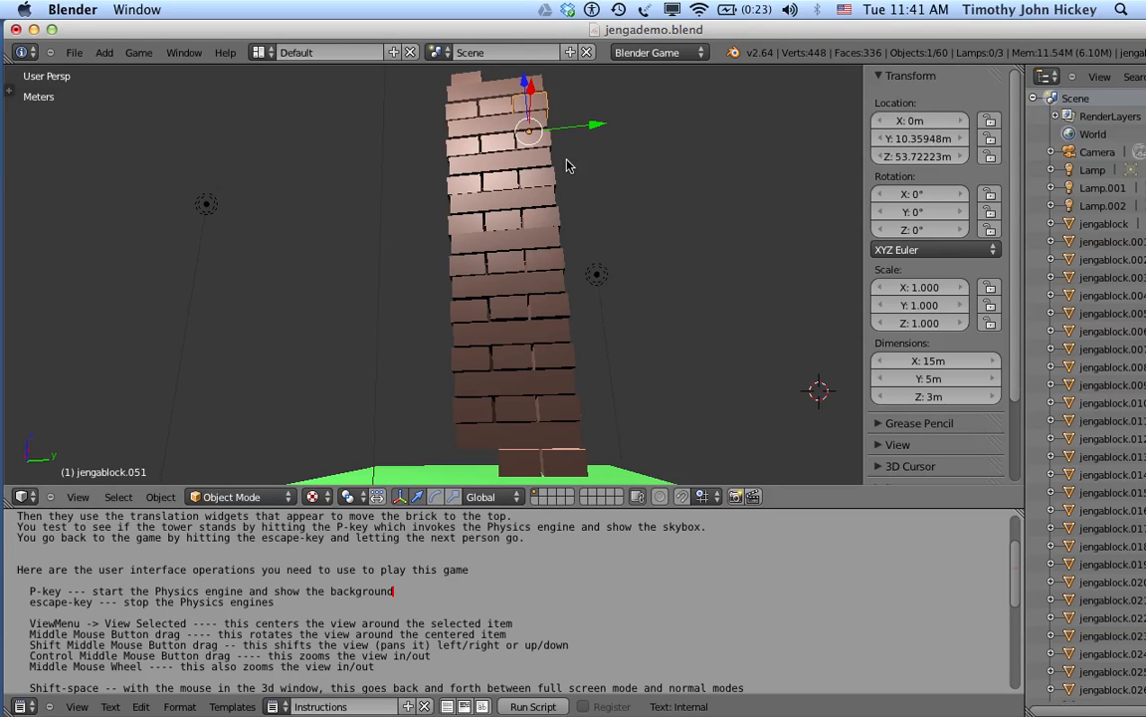
mouse_move(593, 99)
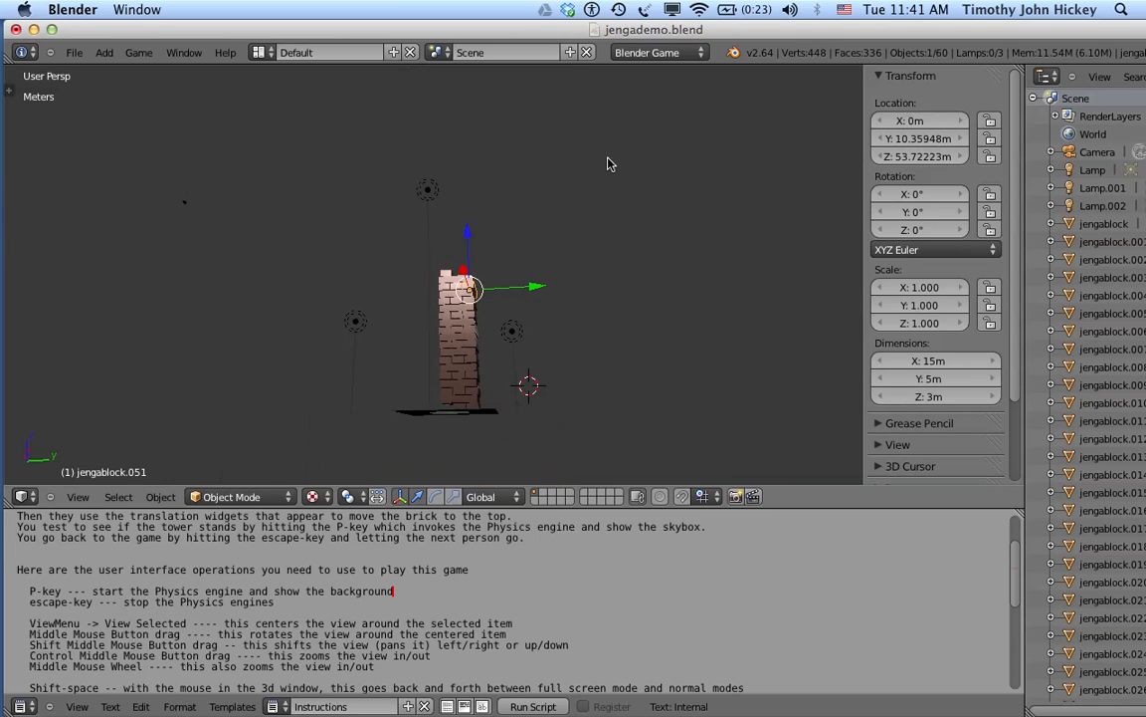
mouse_move(617, 157)
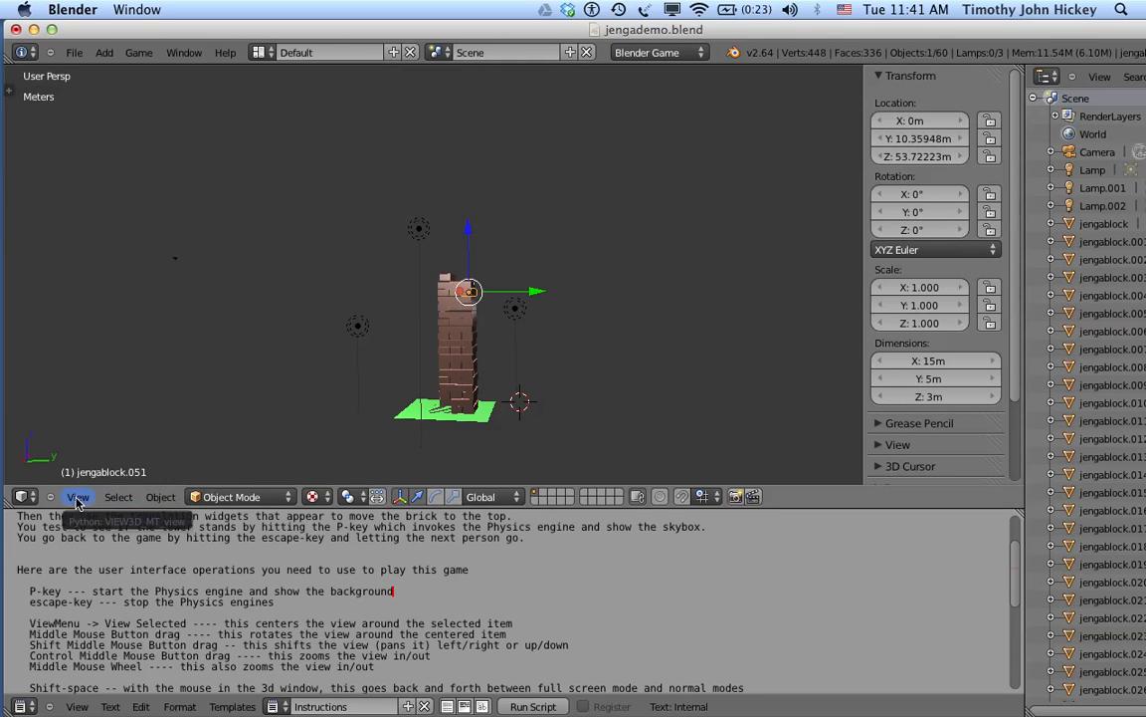
- Centre the view on the top block jengablock.051 with View Selected
left_click(78, 497)
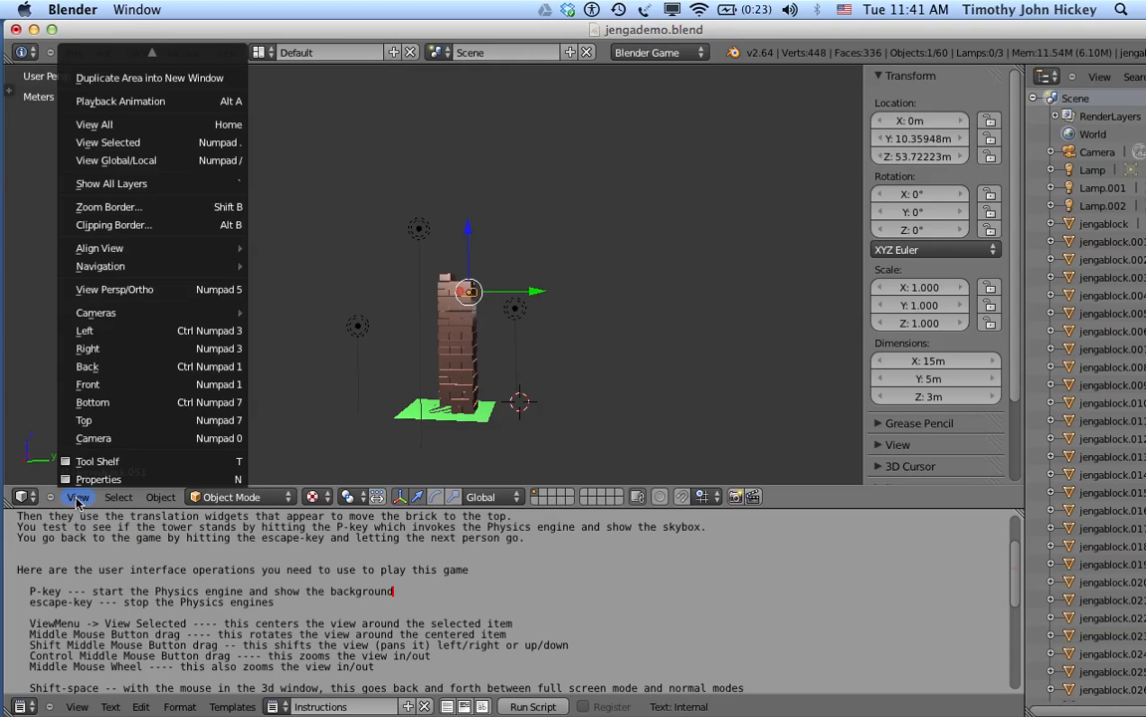
mouse_move(119, 142)
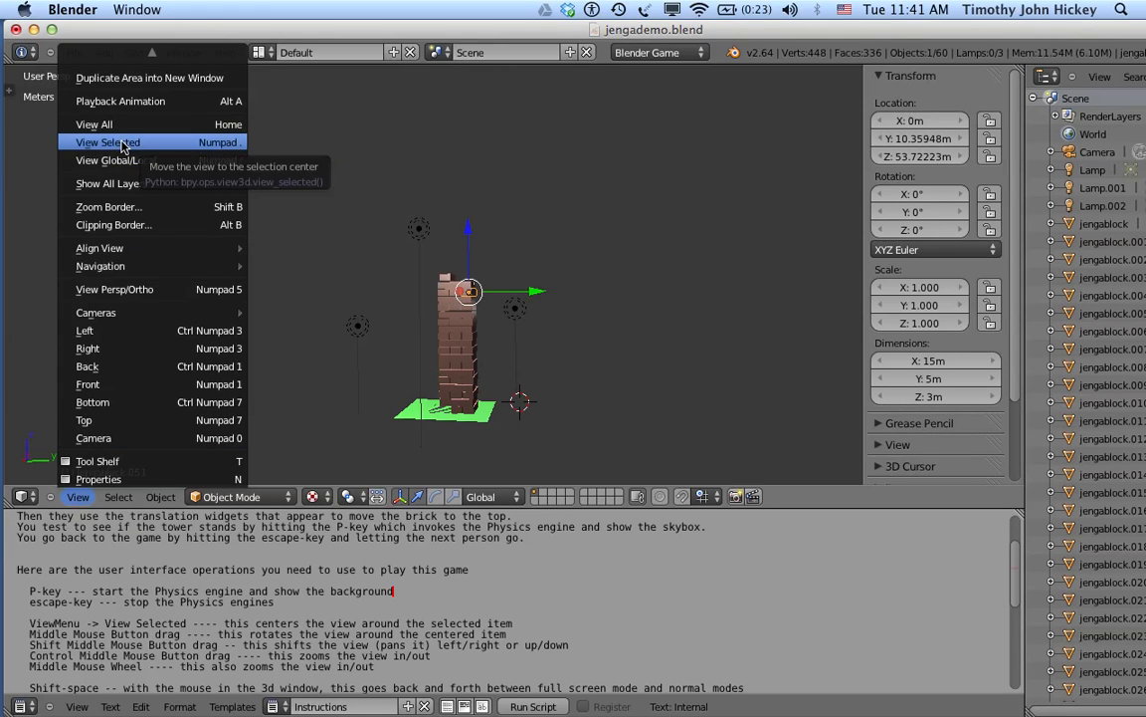
left_click(108, 141)
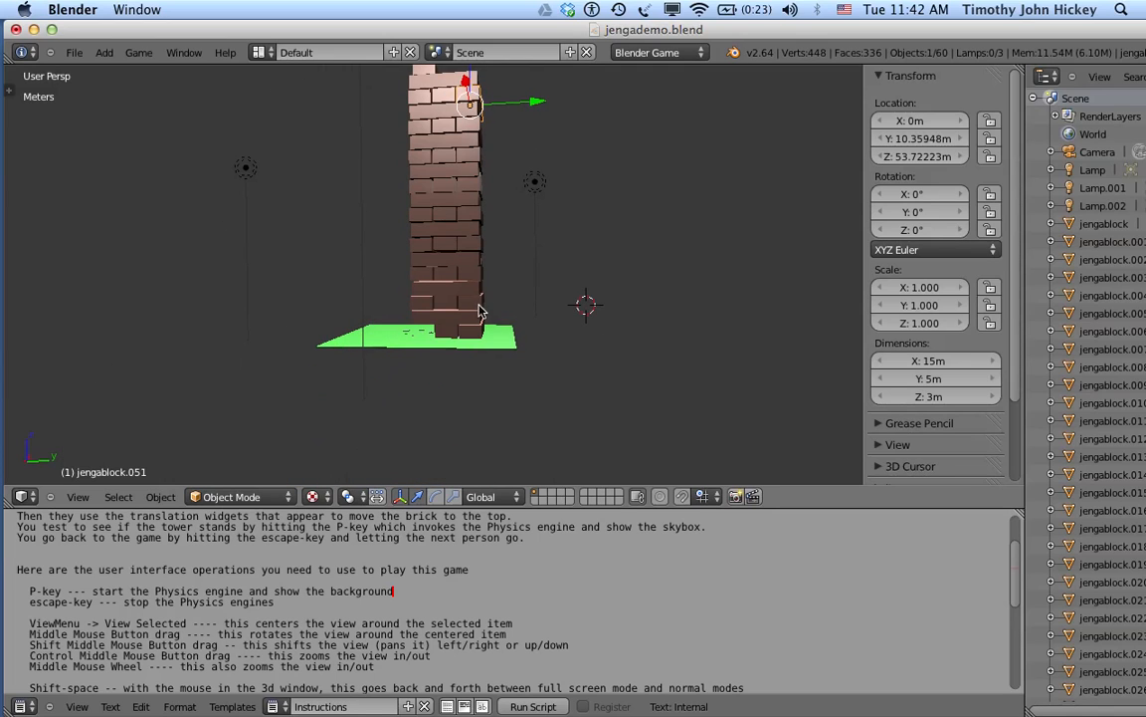
- Select jengablock.009 low in the tower and centre the view on it
left_click(474, 301)
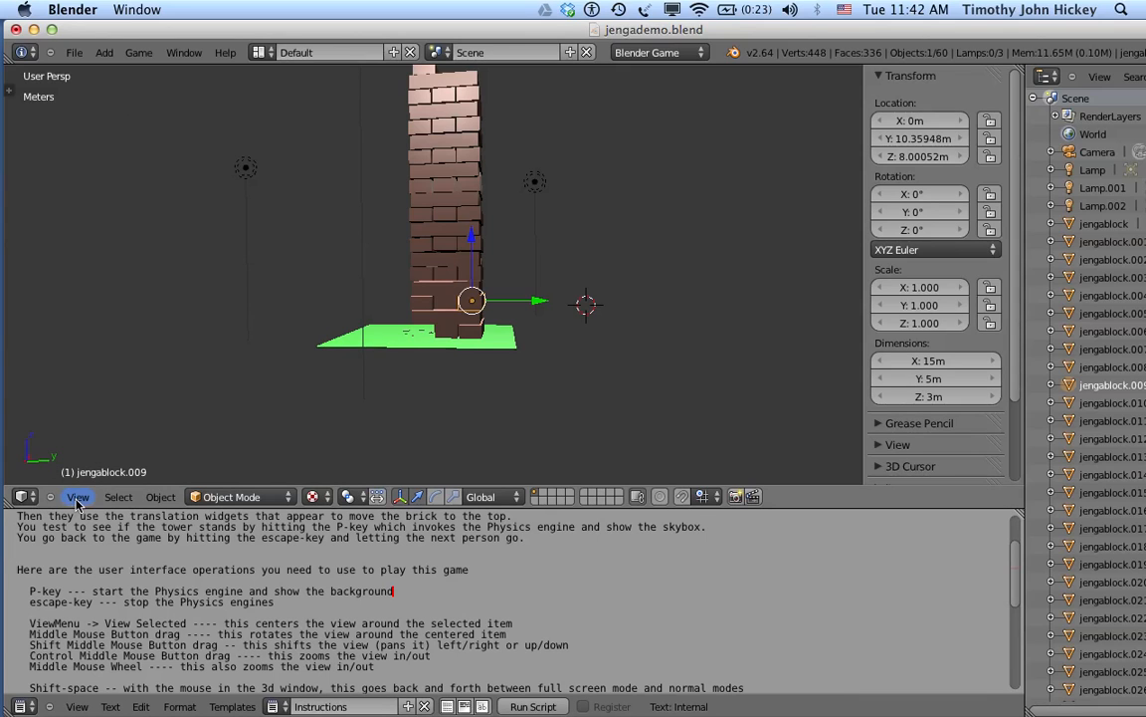
left_click(75, 497)
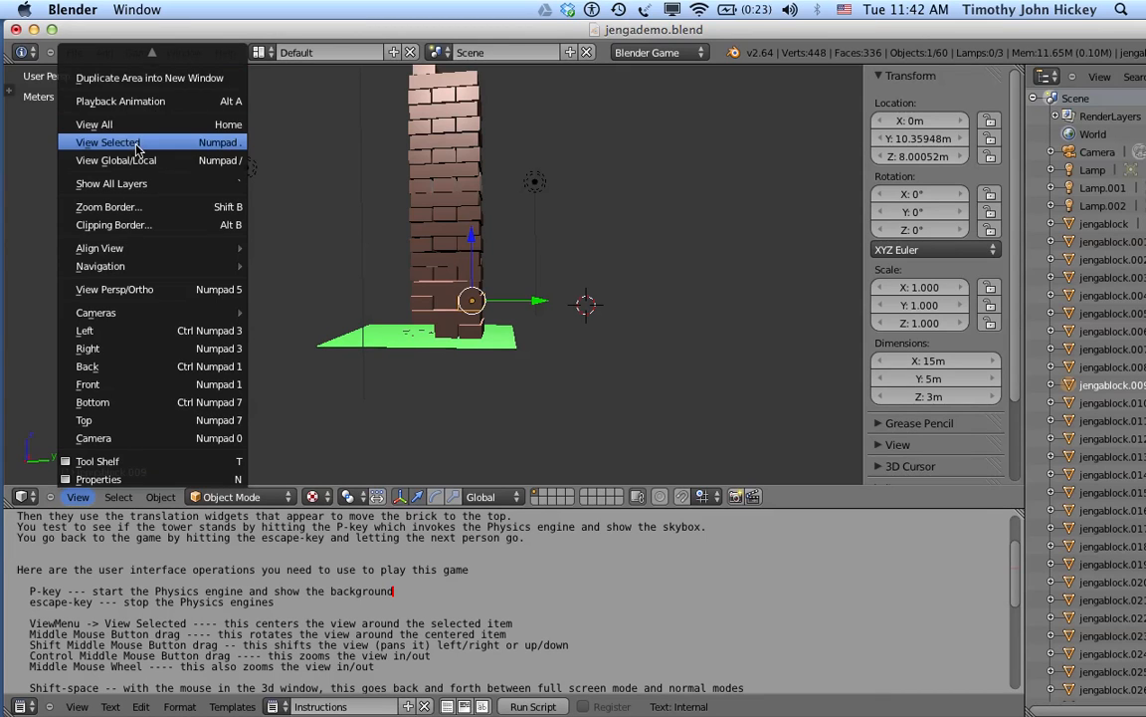
left_click(107, 141)
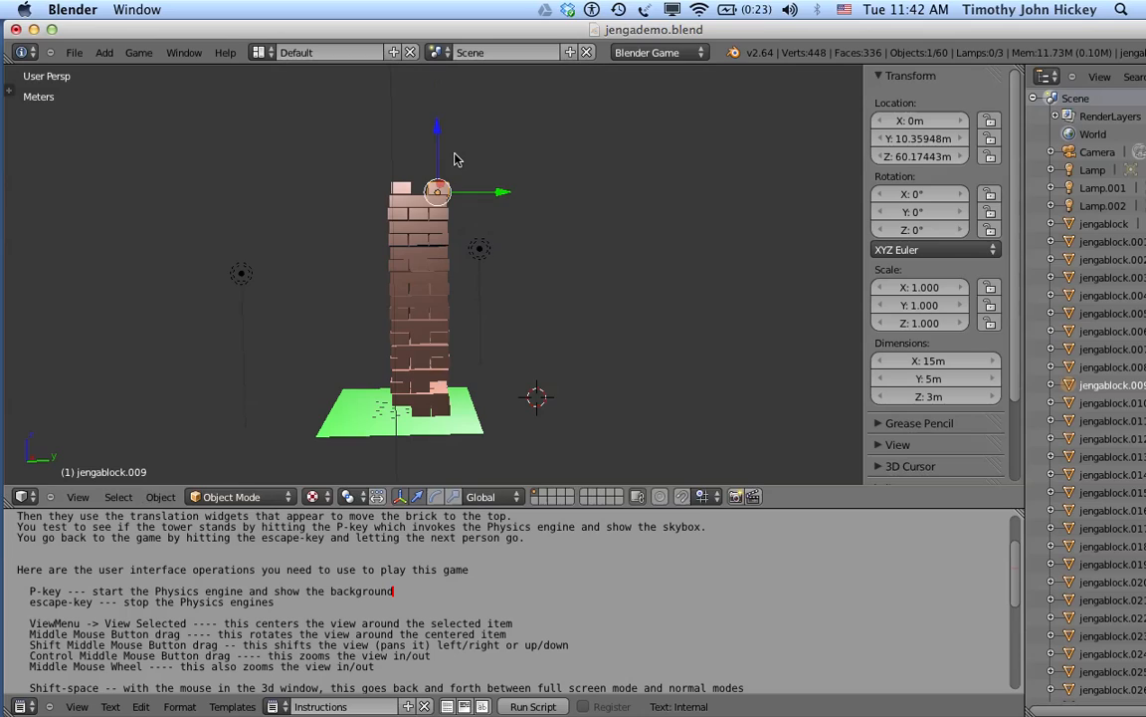
mouse_move(414, 398)
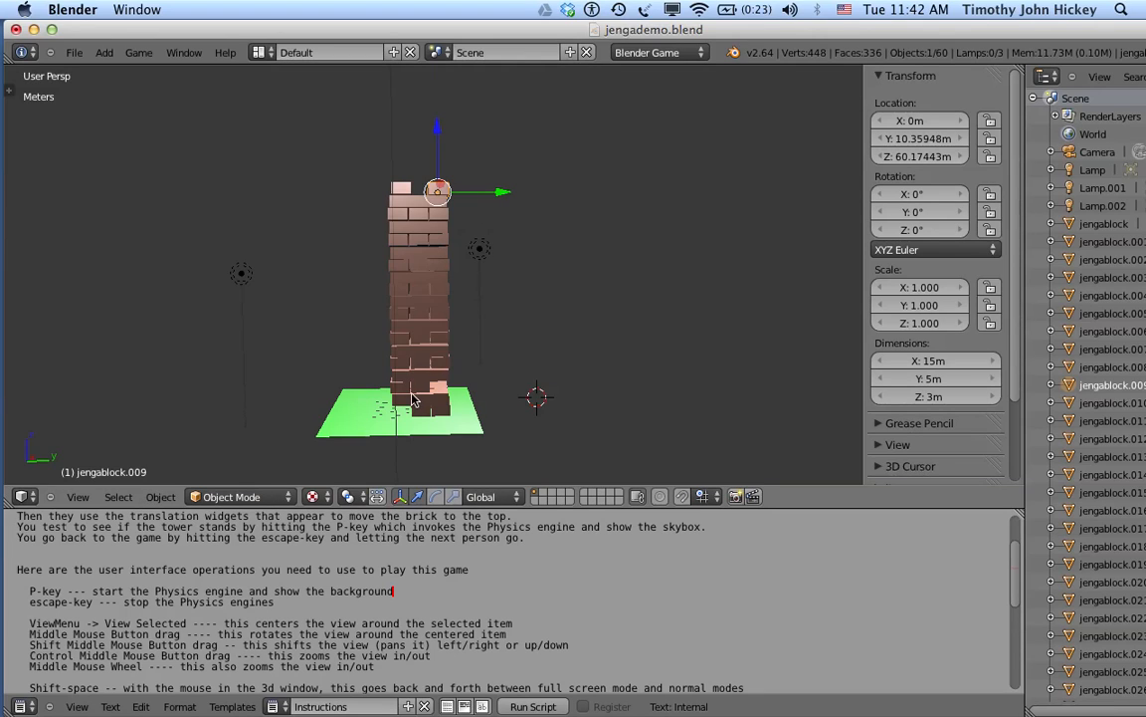
mouse_move(418, 396)
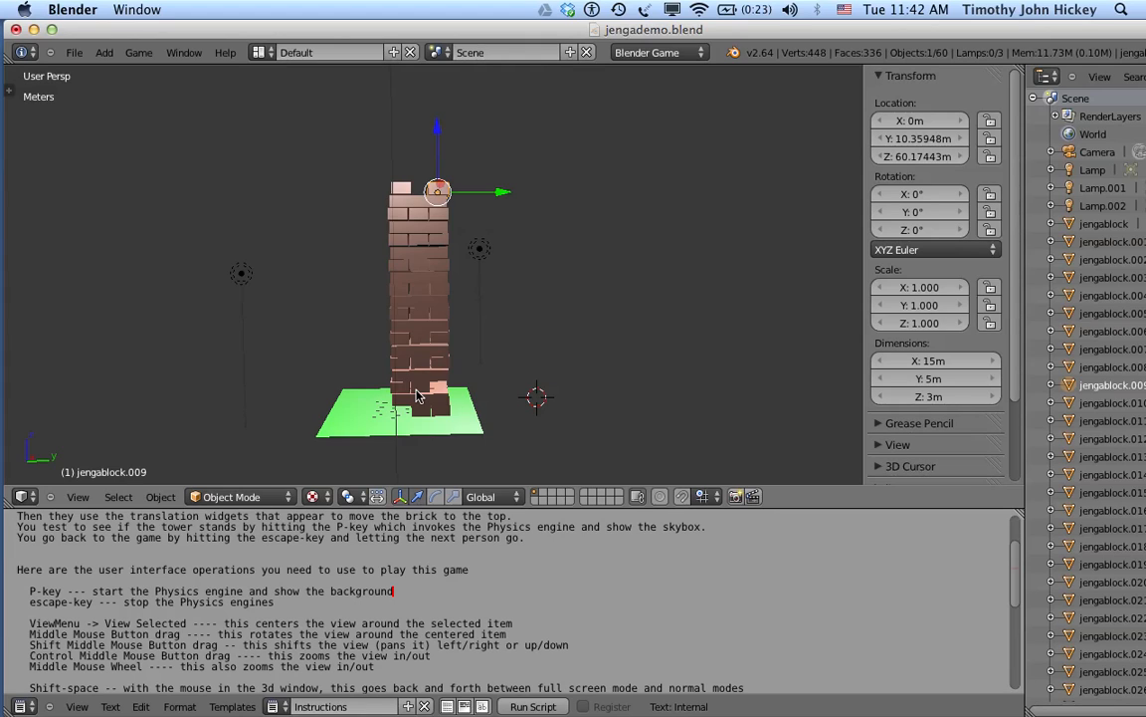
mouse_move(469, 251)
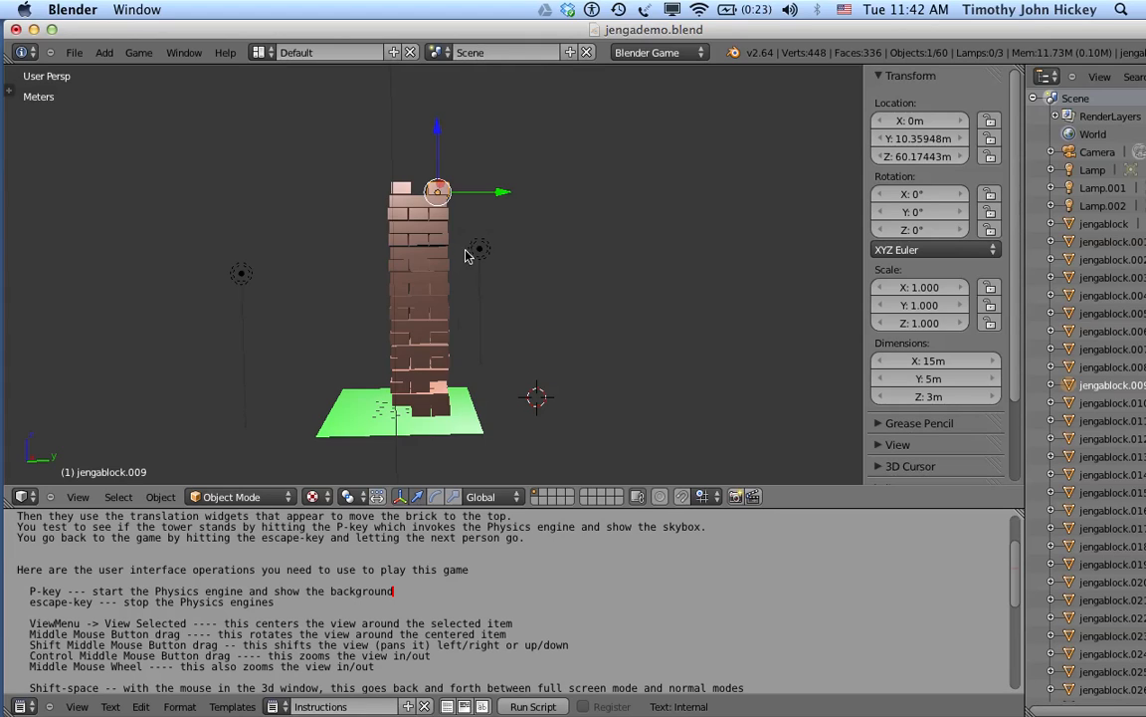
mouse_move(597, 398)
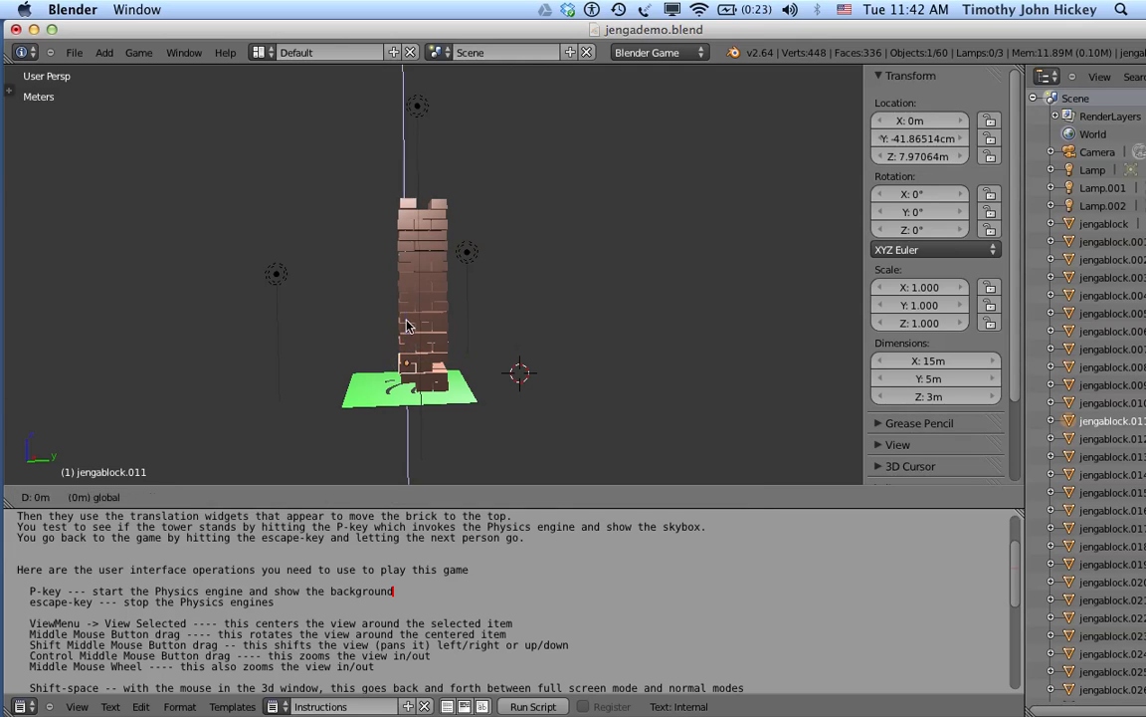
- Raise jengablock.011 along Z and slide it along Y to rest atop the tower at about 65.5 m
left_click_drag(407, 322, 406, 189)
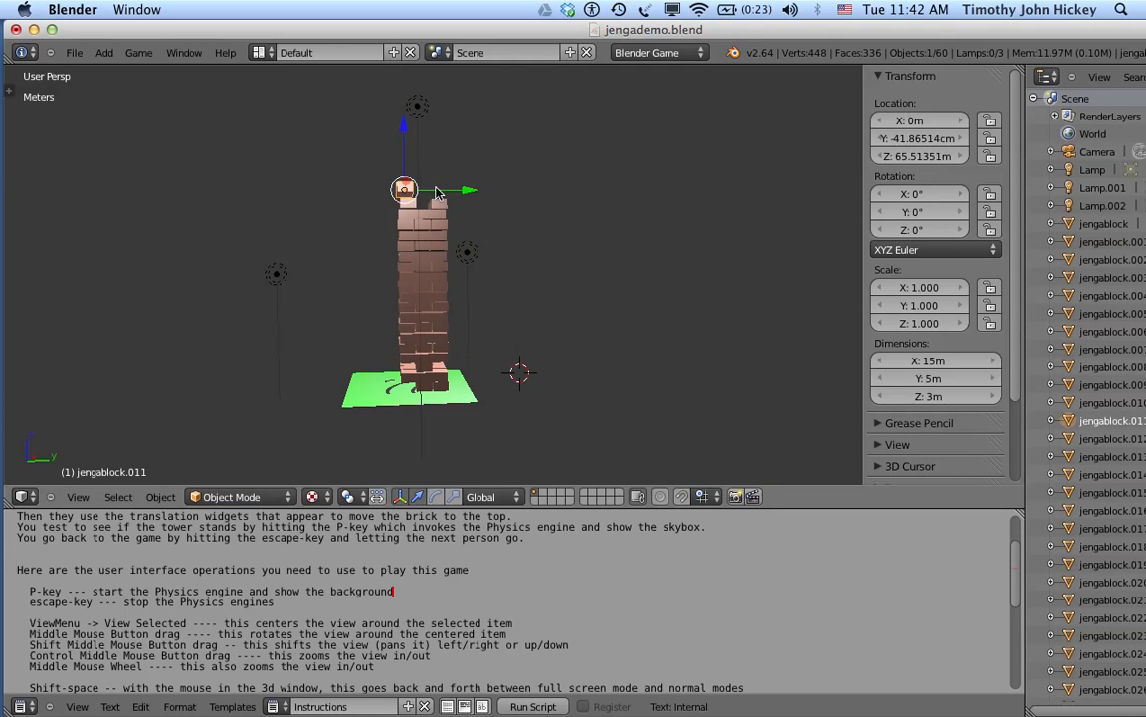
left_click_drag(407, 191, 438, 191)
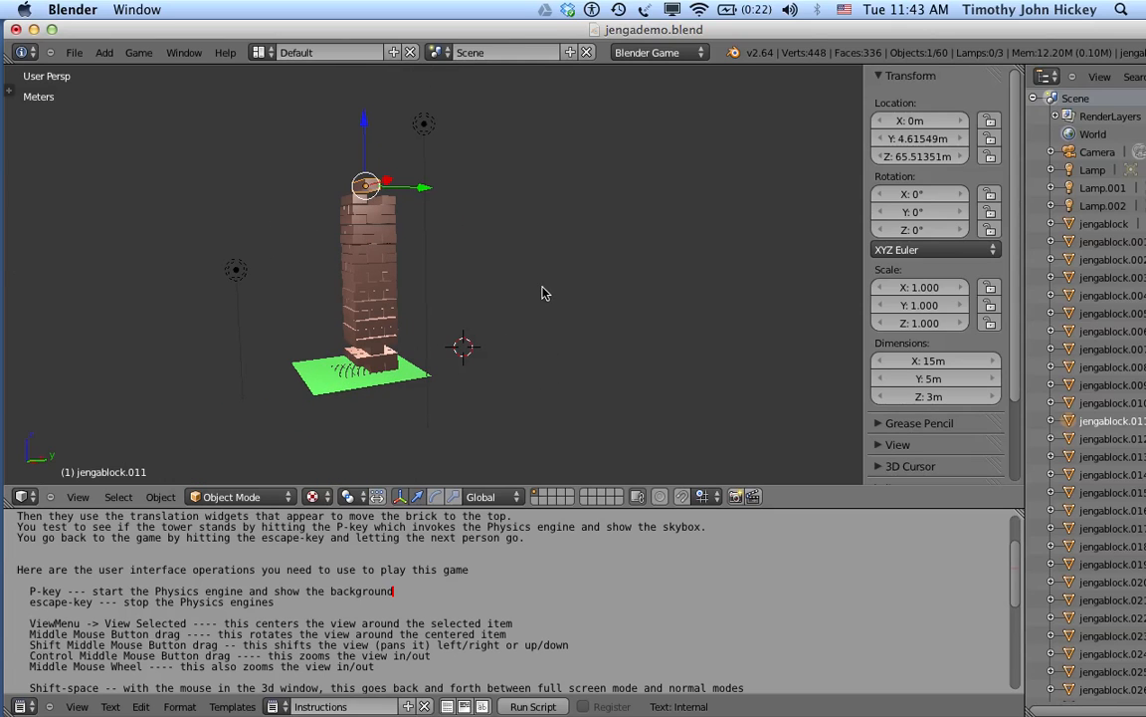
left_click(76, 497)
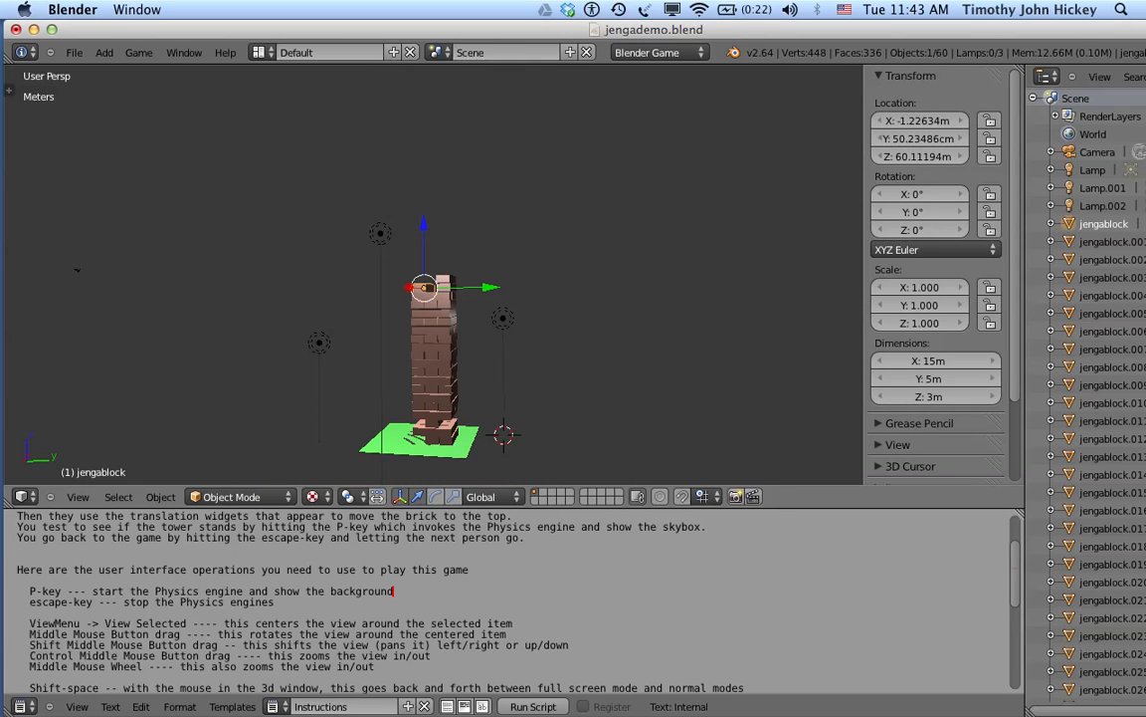
key("p")
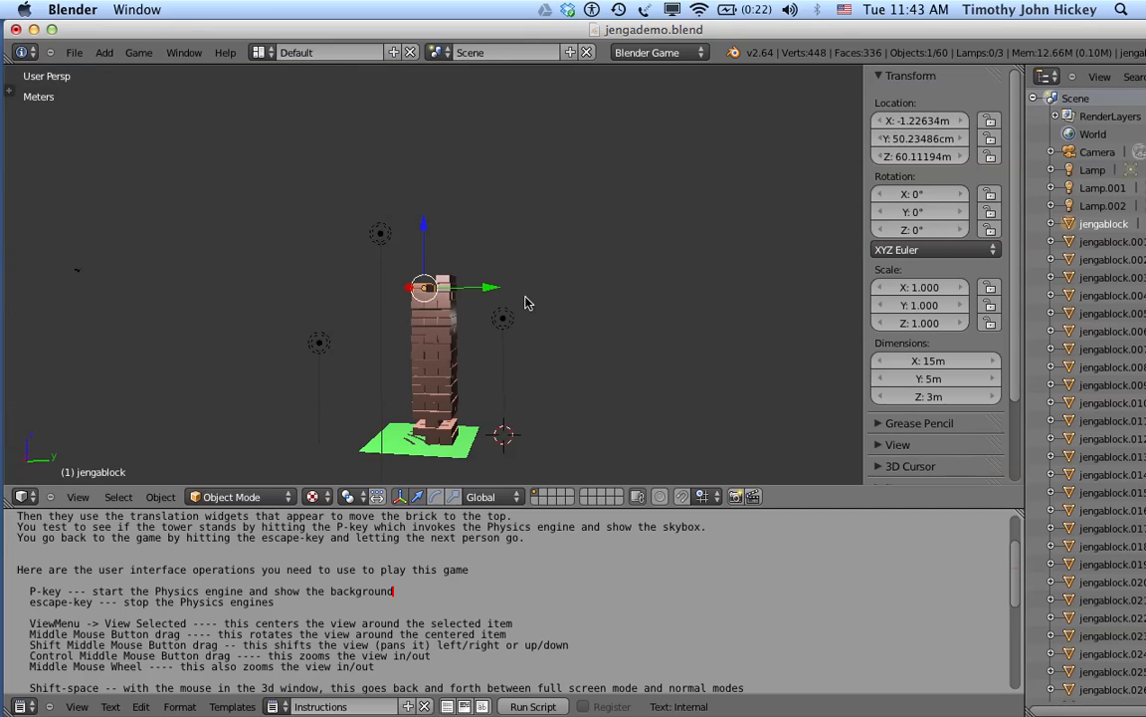
left_click(74, 52)
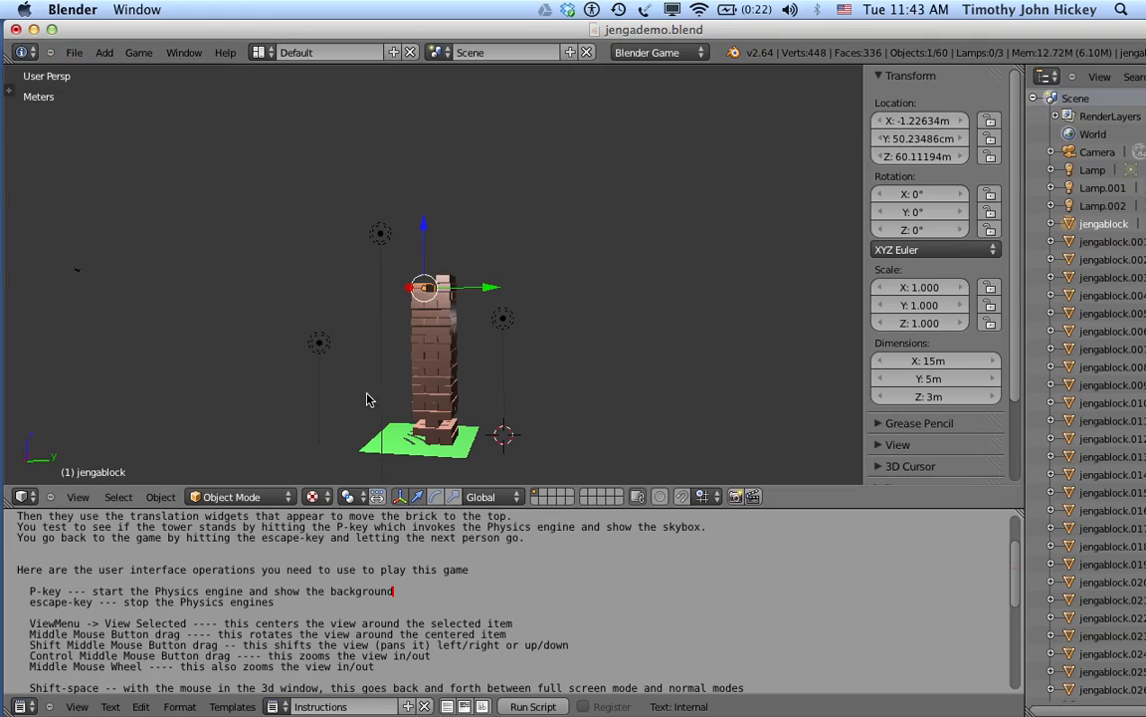
mouse_move(398, 356)
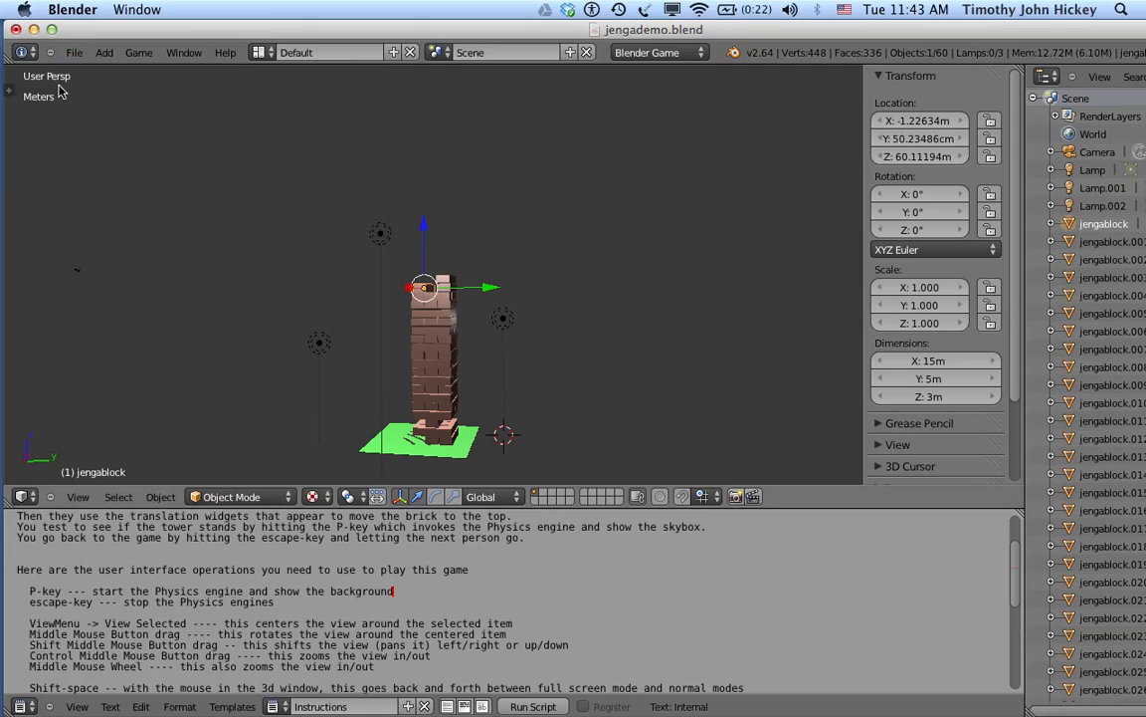
- Bring up the File menu to reach the Quit command
left_click(73, 52)
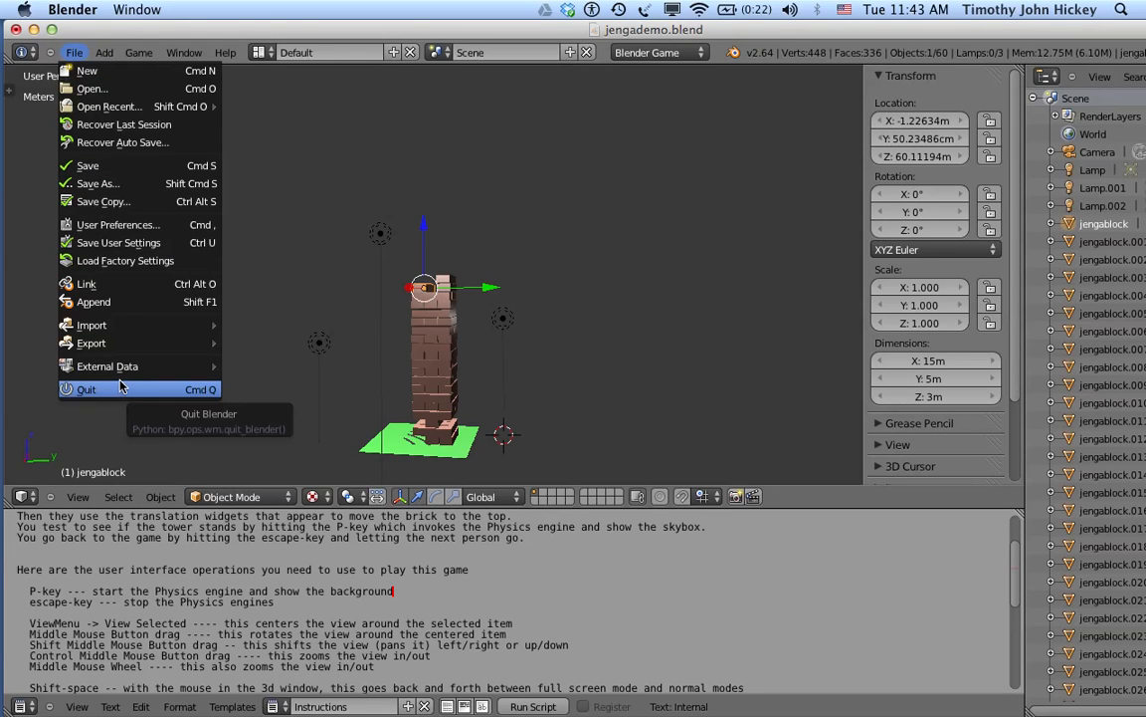
mouse_move(115, 388)
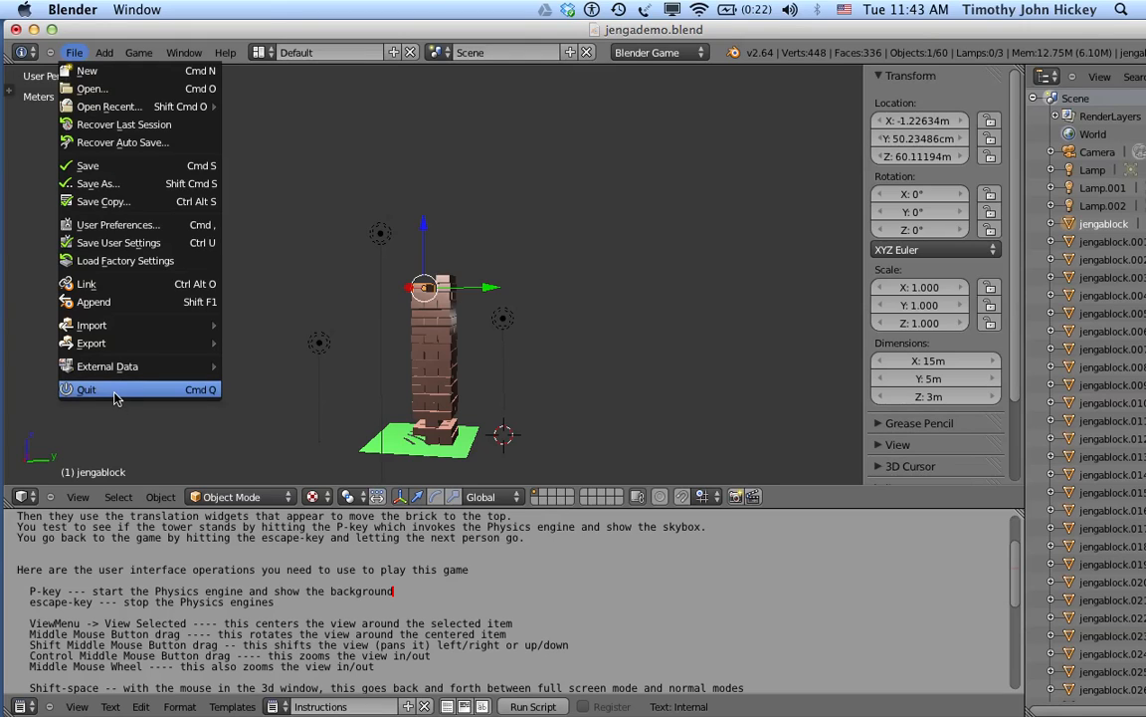
mouse_move(88, 388)
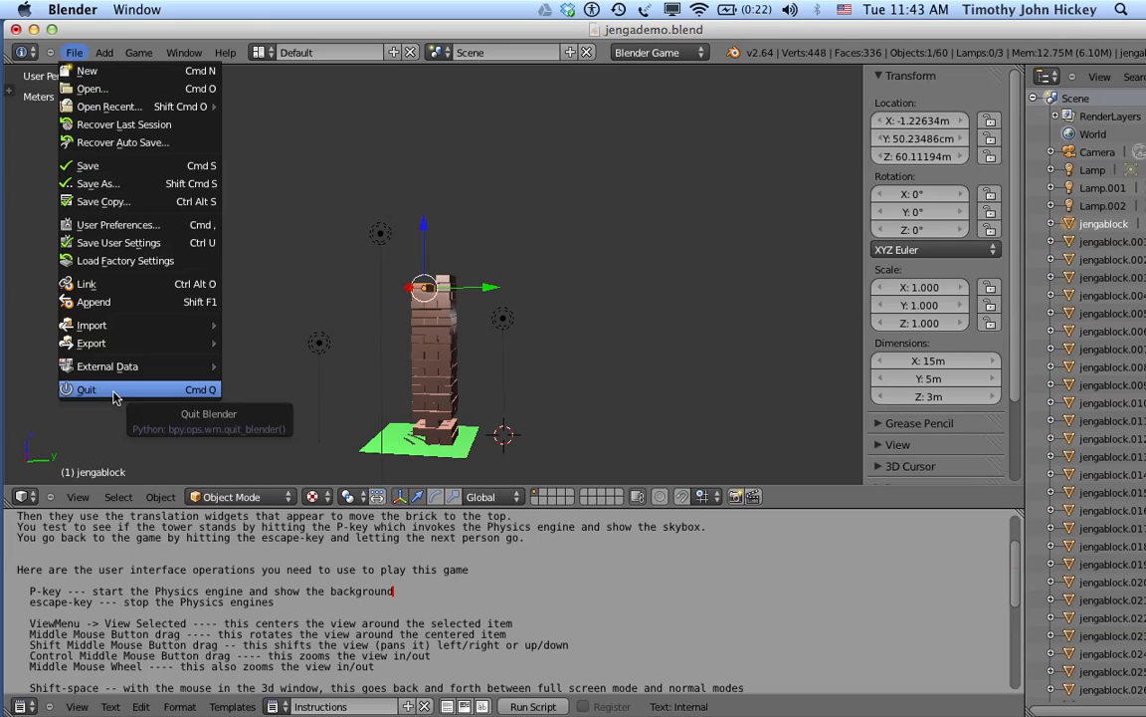